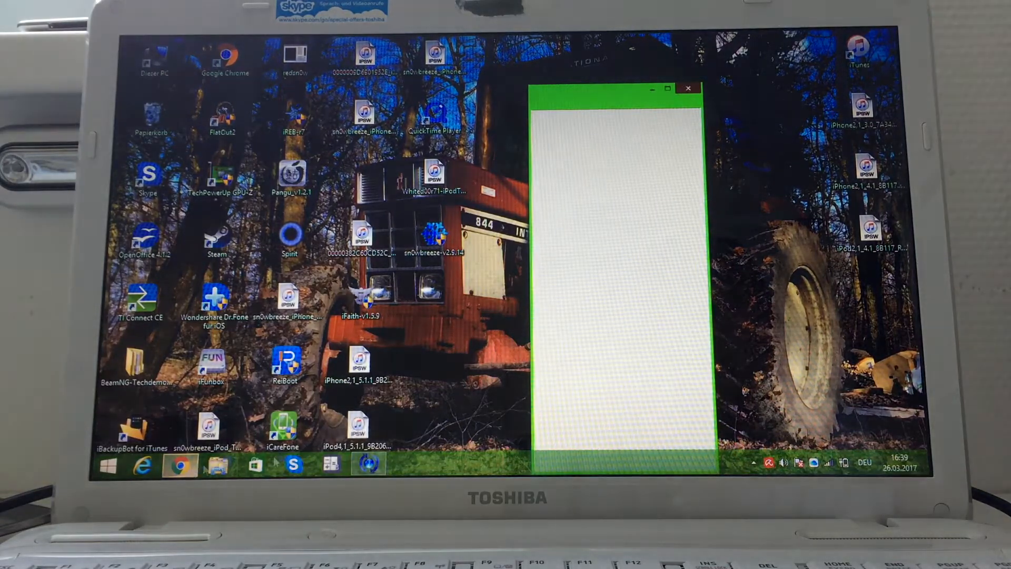
Search Google for 'reddit iphone 3gs downgrade tonios 3' from the Chrome omnibox
click(667, 89)
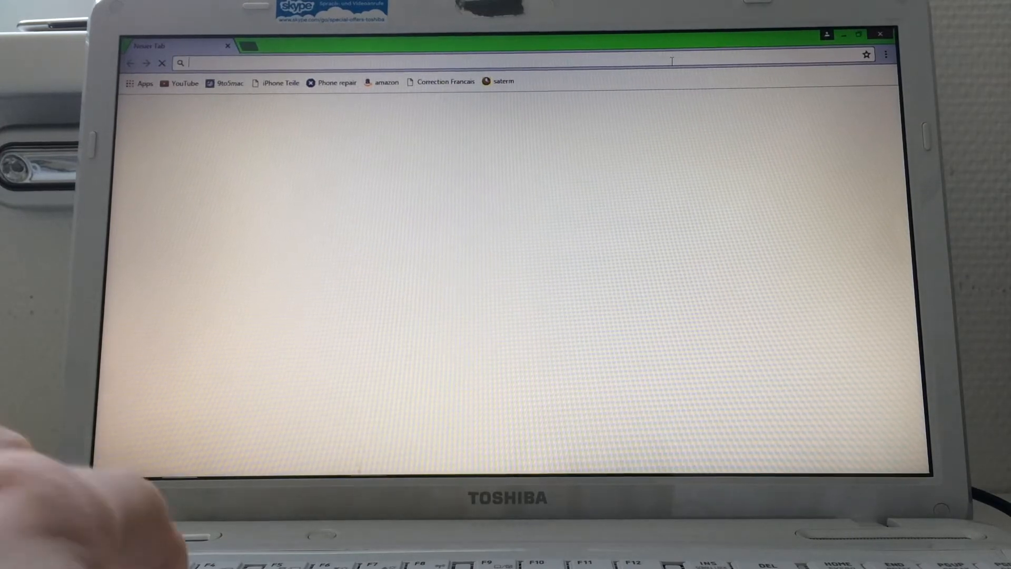
text(reddit)
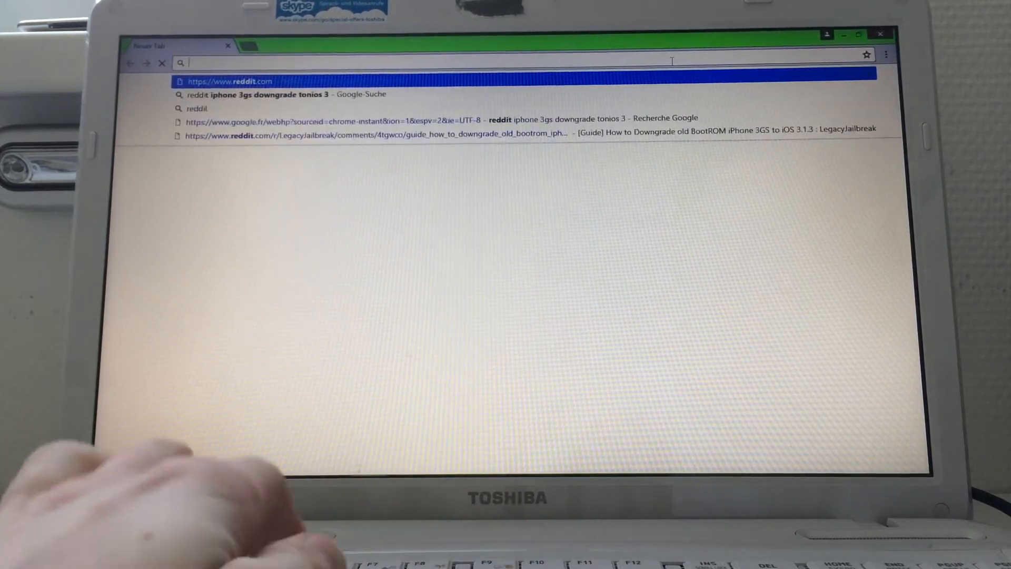
text(reddit)
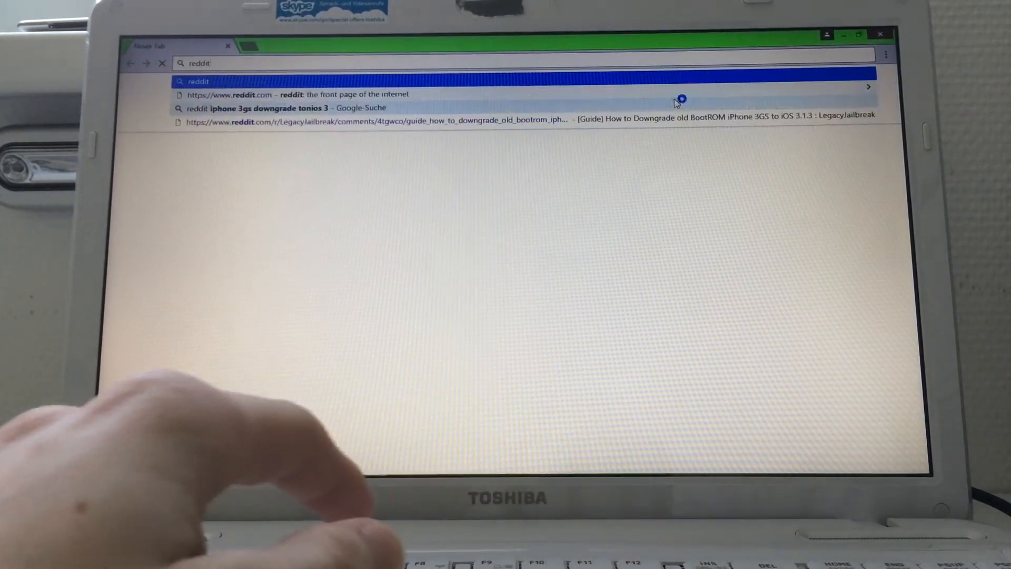
click(284, 108)
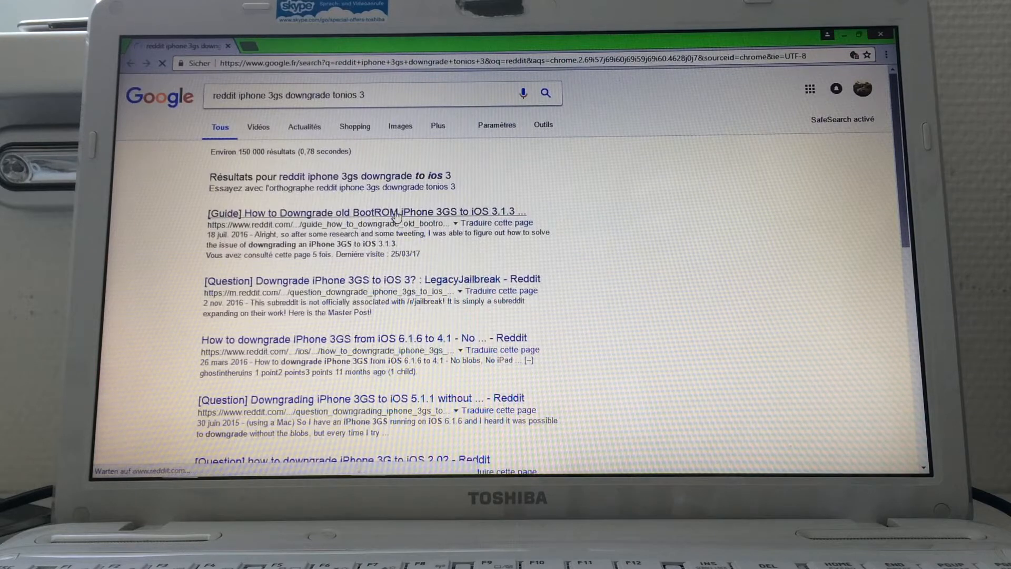
Open the '[Guide] How to Downgrade old BootROM iPhone 3GS' reddit result
click(364, 212)
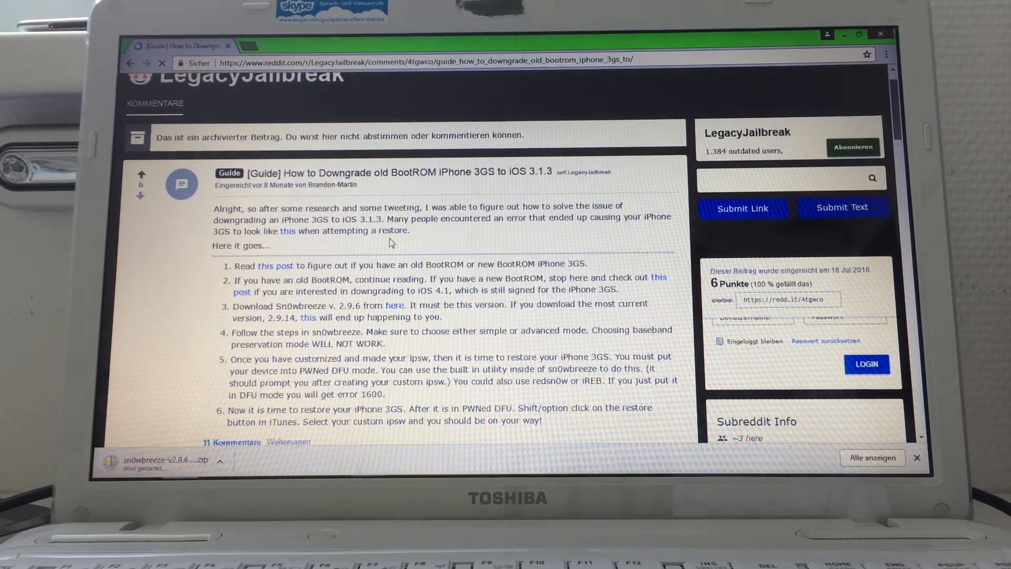
mouse_move(181, 371)
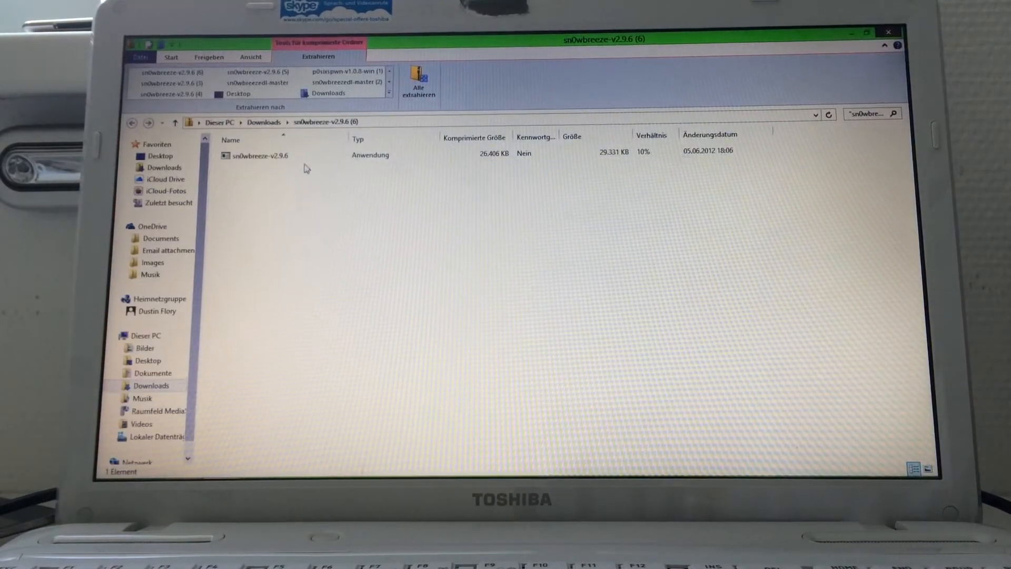
Launch sn0wbreeze-v2.9.6 from the zip, accept the disclaimer and continue past the welcome screen
double_click(259, 155)
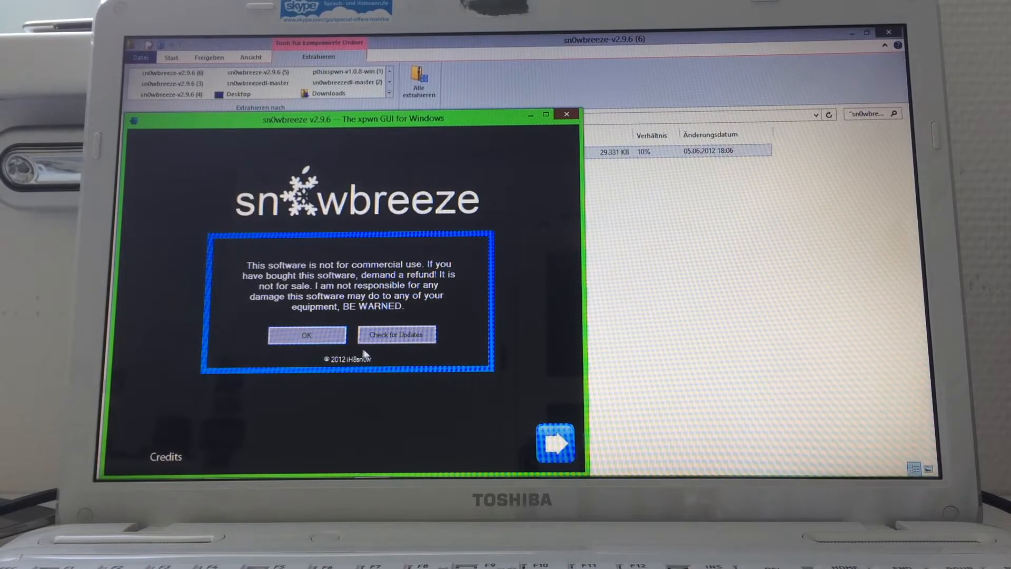
click(306, 335)
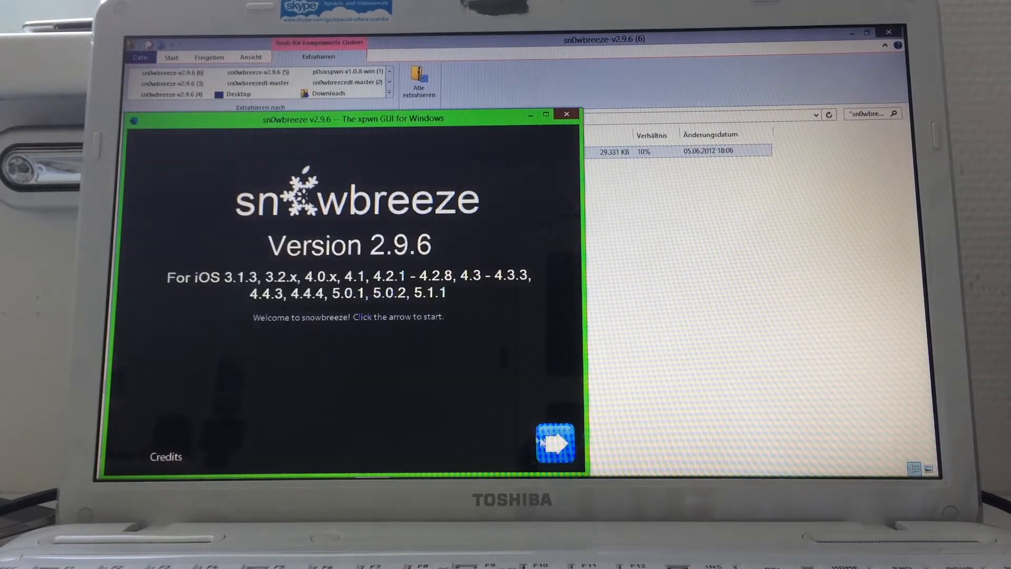
click(555, 443)
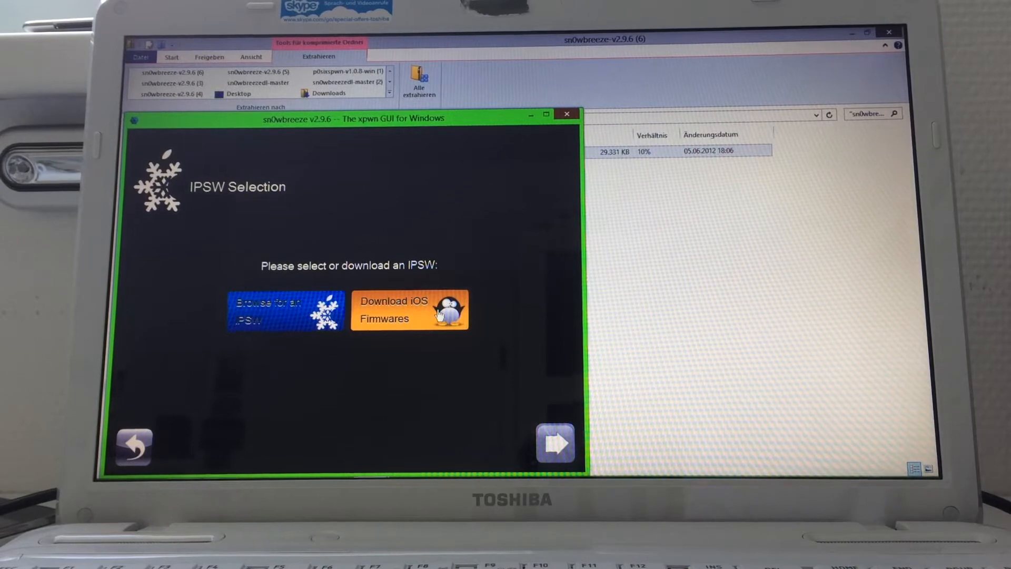
click(409, 309)
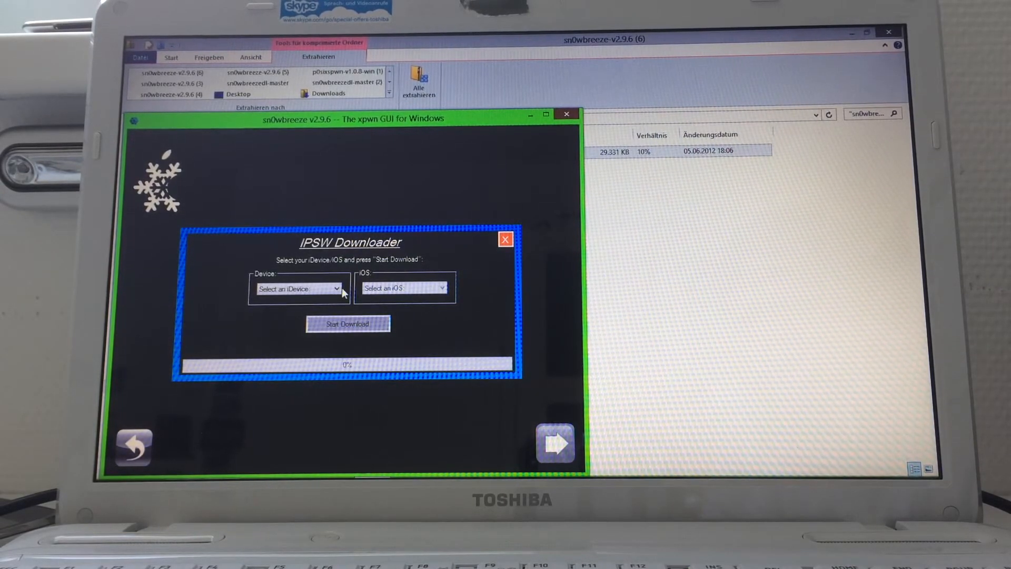
click(298, 287)
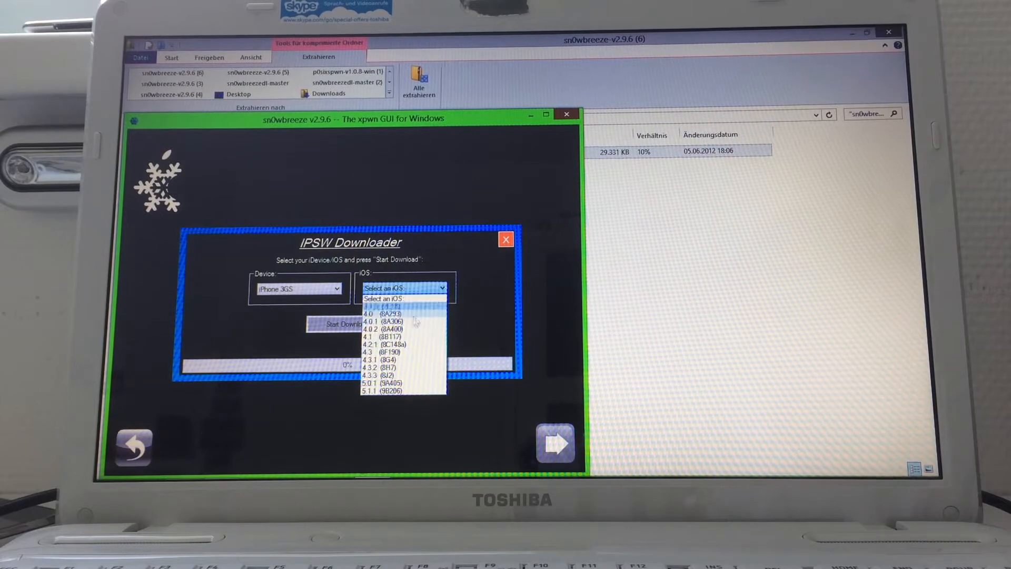
click(381, 383)
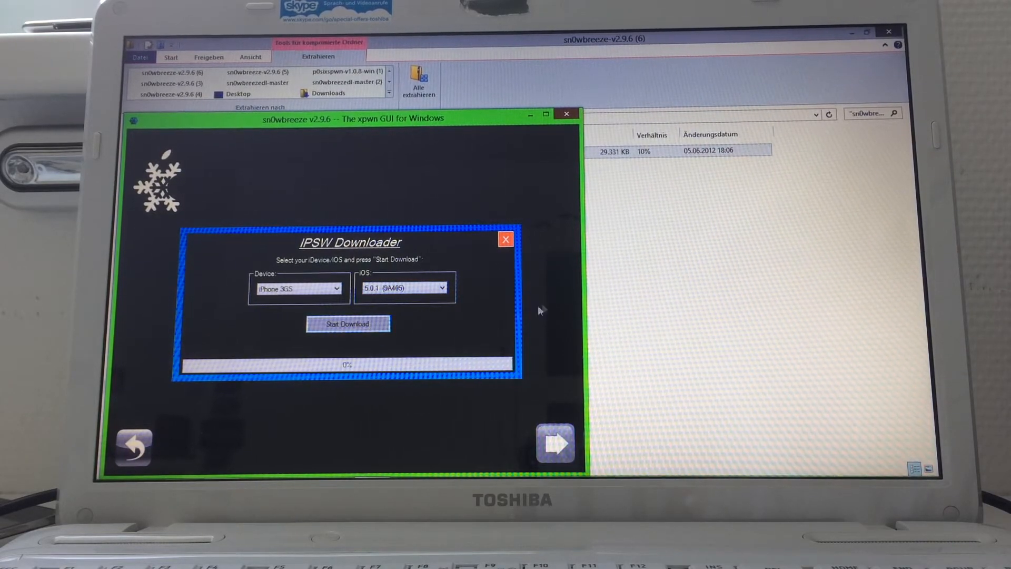
click(506, 239)
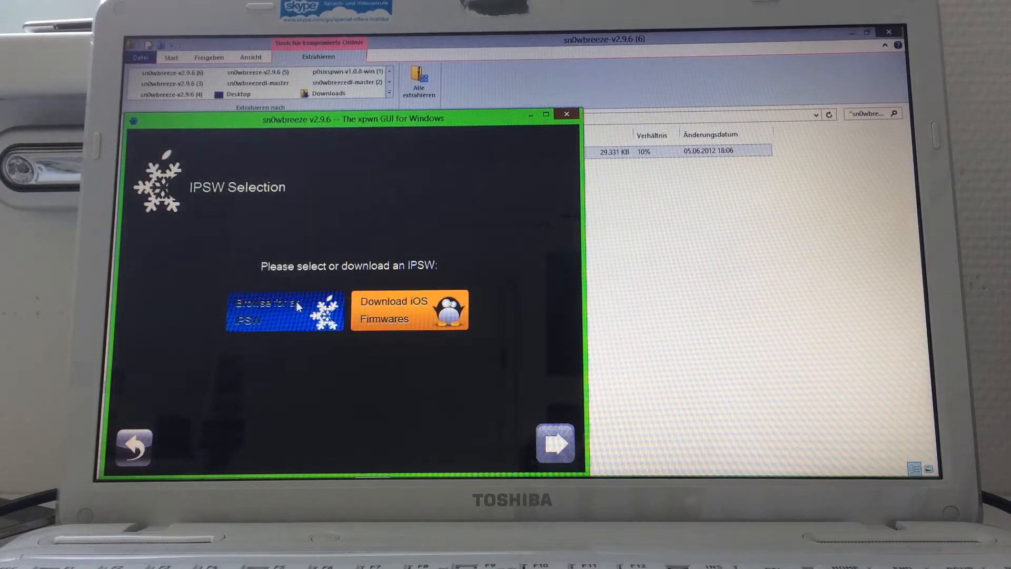
Browse Downloads and load iPhone2,1_5.1_9B176_Restore as the IPSW, which is rejected as invalid
click(284, 309)
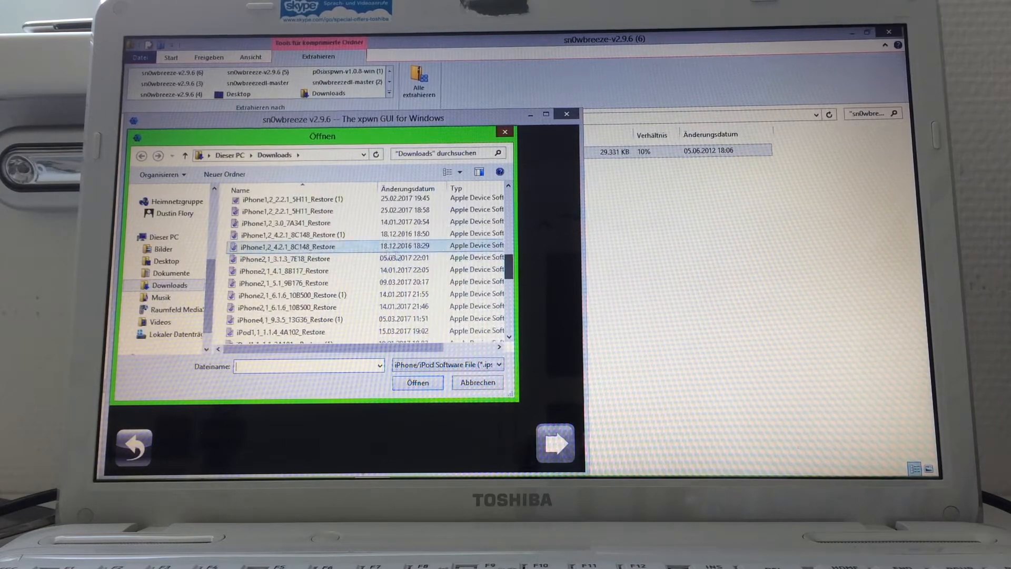
click(283, 282)
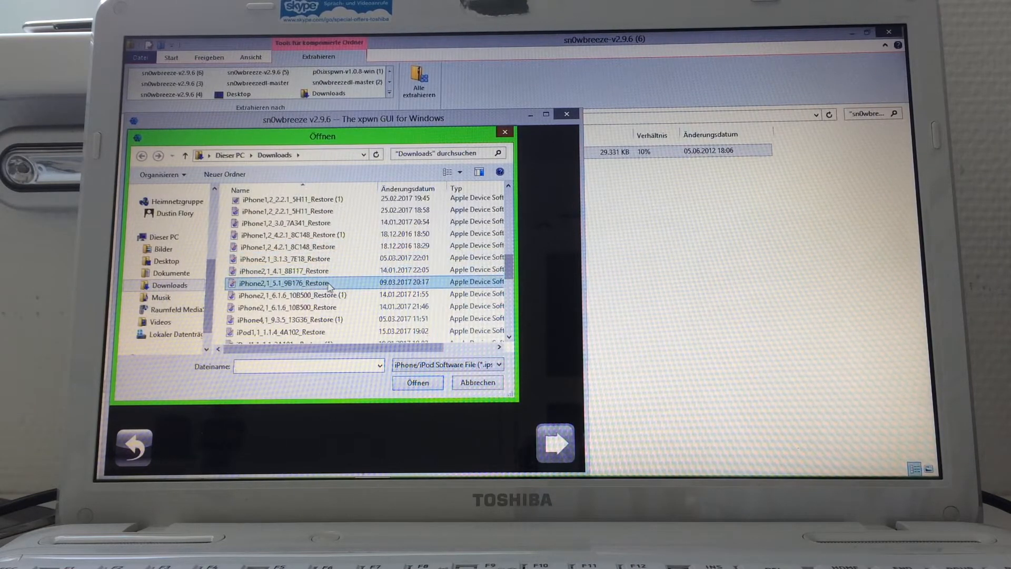
click(289, 246)
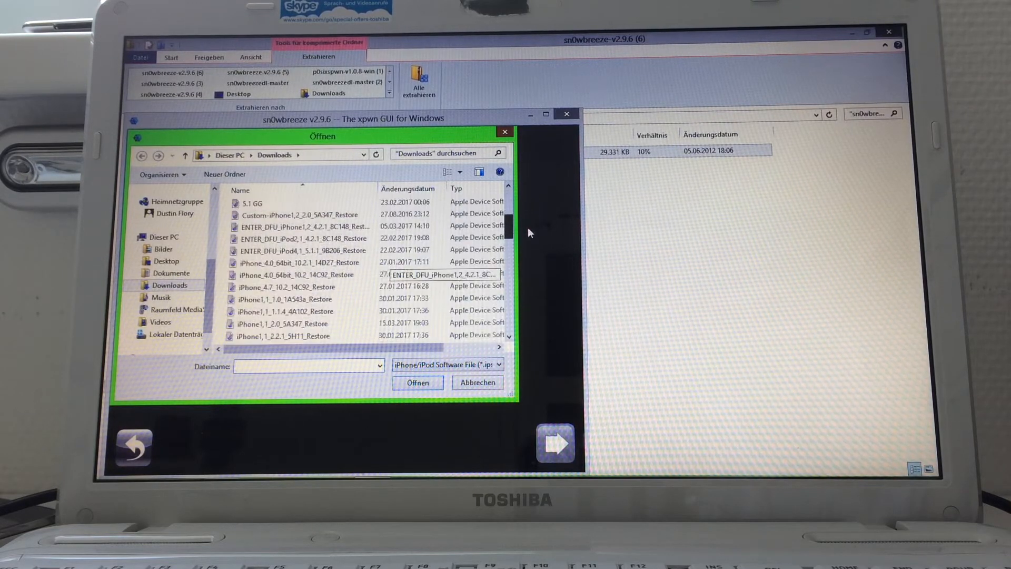
scroll(down, 3)
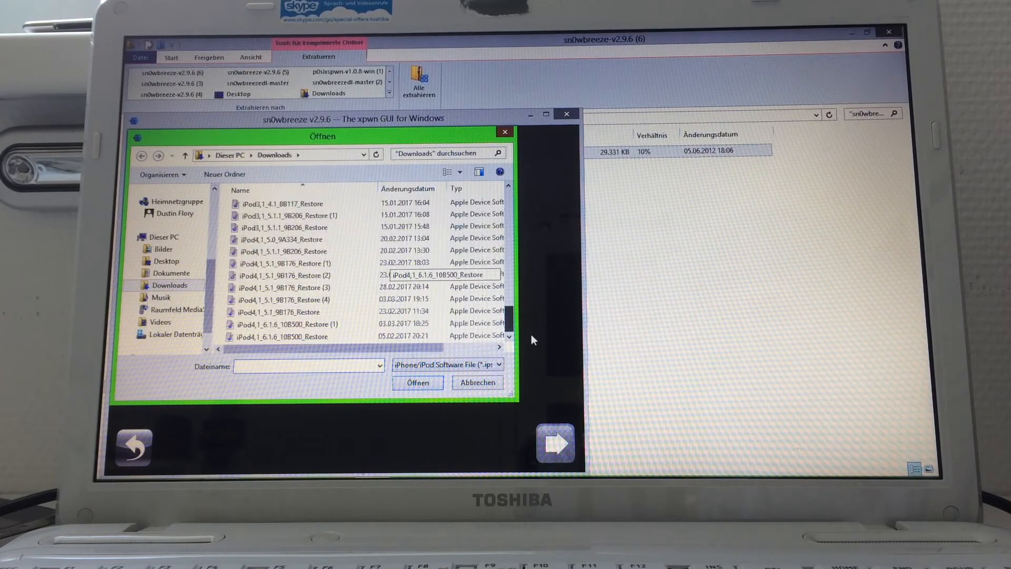
click(283, 262)
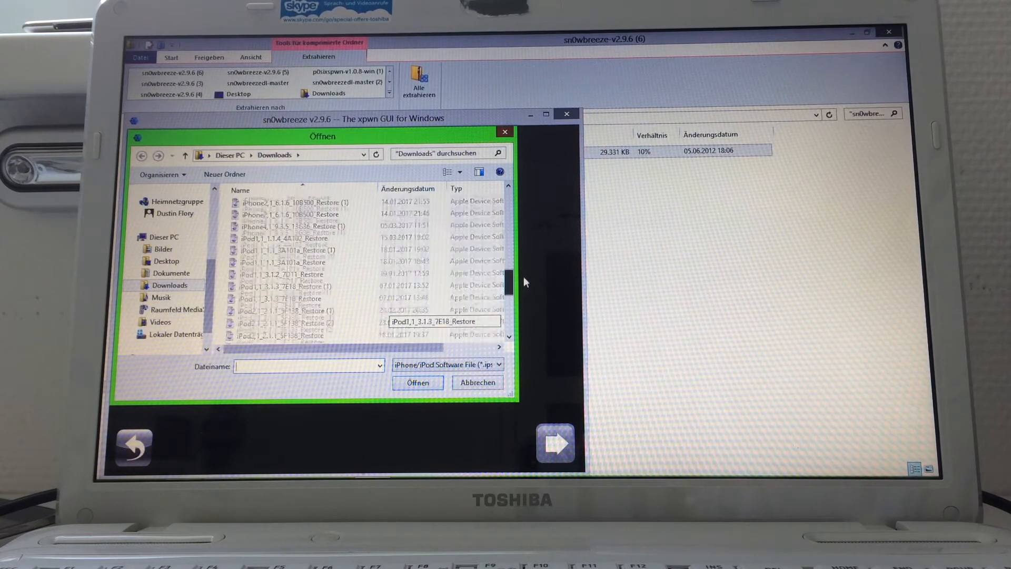
click(296, 238)
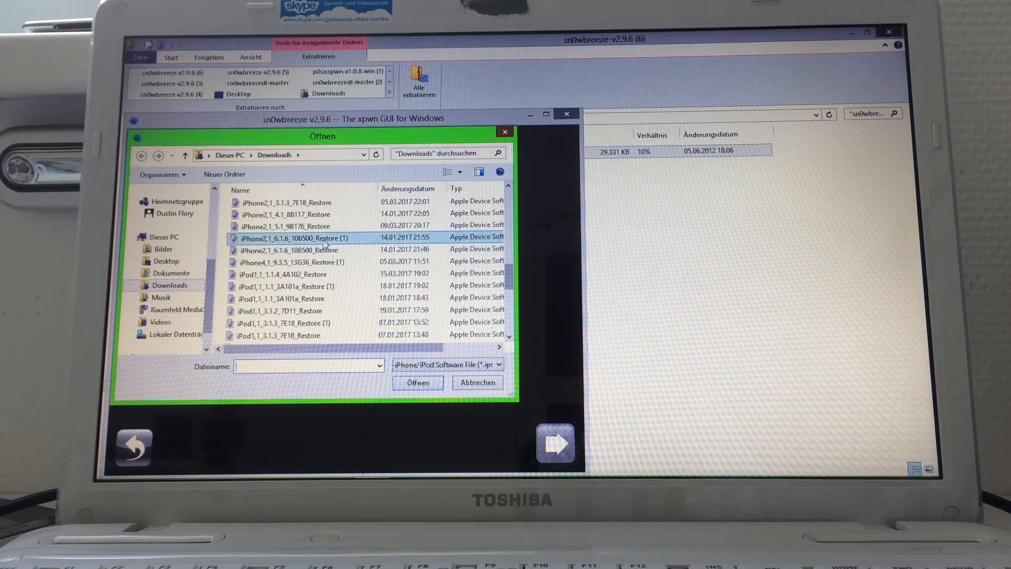
click(291, 225)
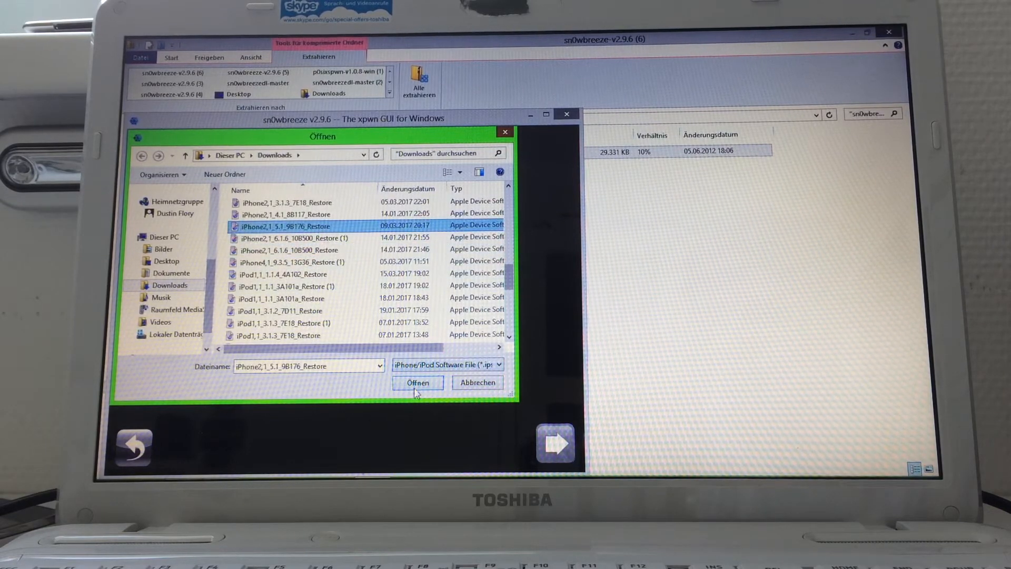
click(417, 382)
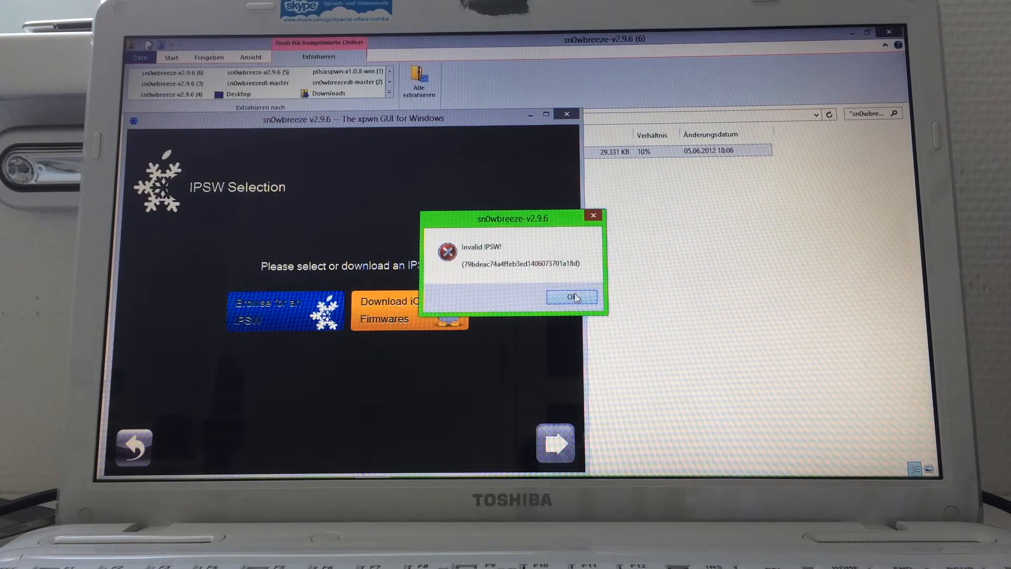
Dismiss the invalid IPSW error and start downloading iOS 5.0.1 (9A405) for the iPhone 3GS
click(569, 297)
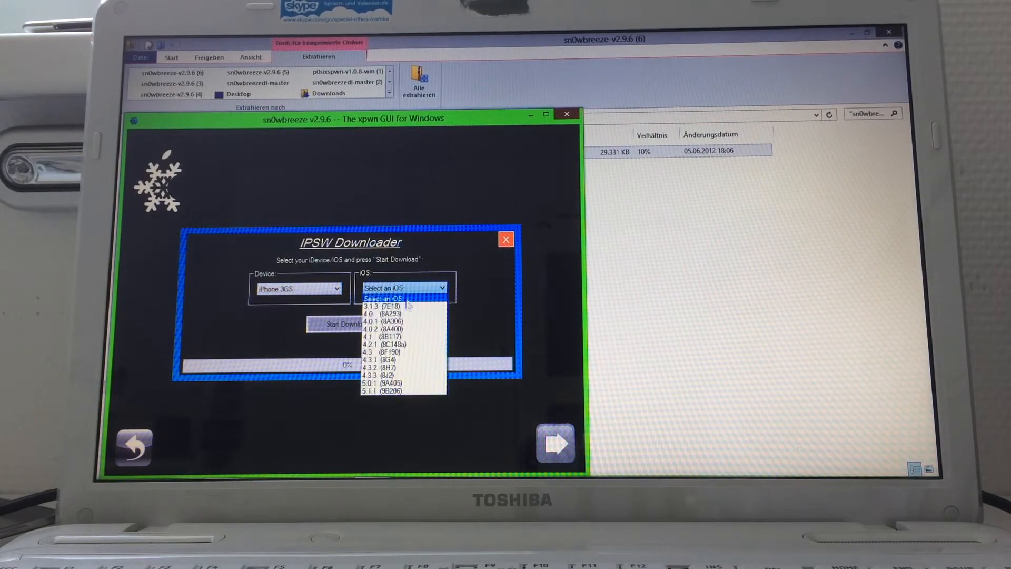
click(381, 382)
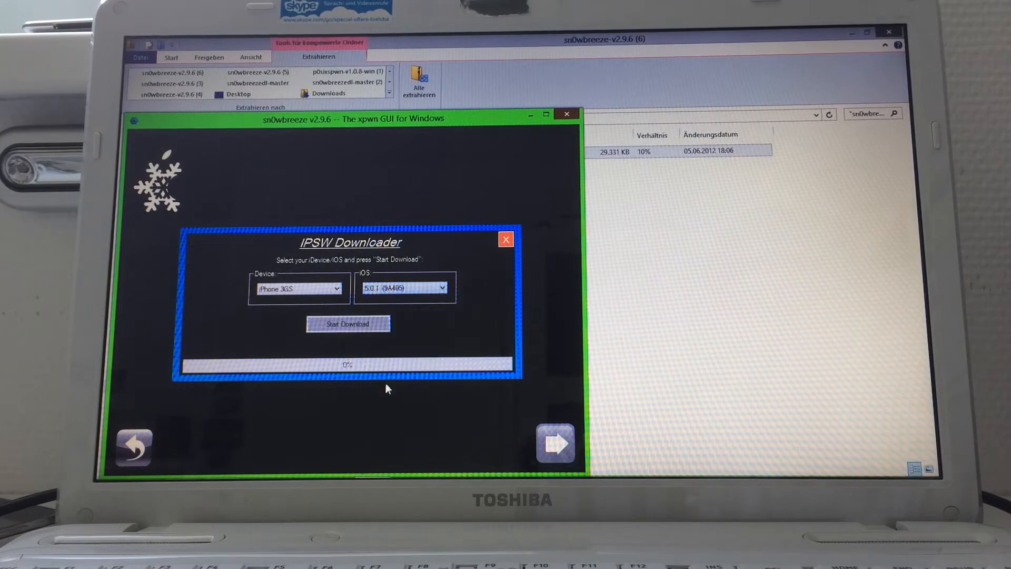
click(347, 323)
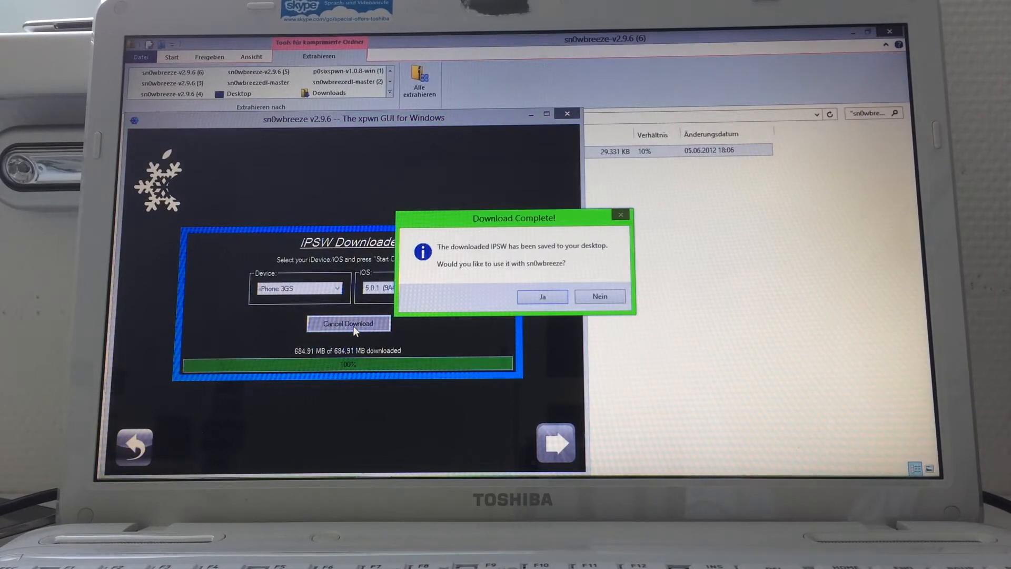
Use the downloaded 5.0.1 firmware and have iDetector identify the phone as old bootrom via DFU
click(541, 295)
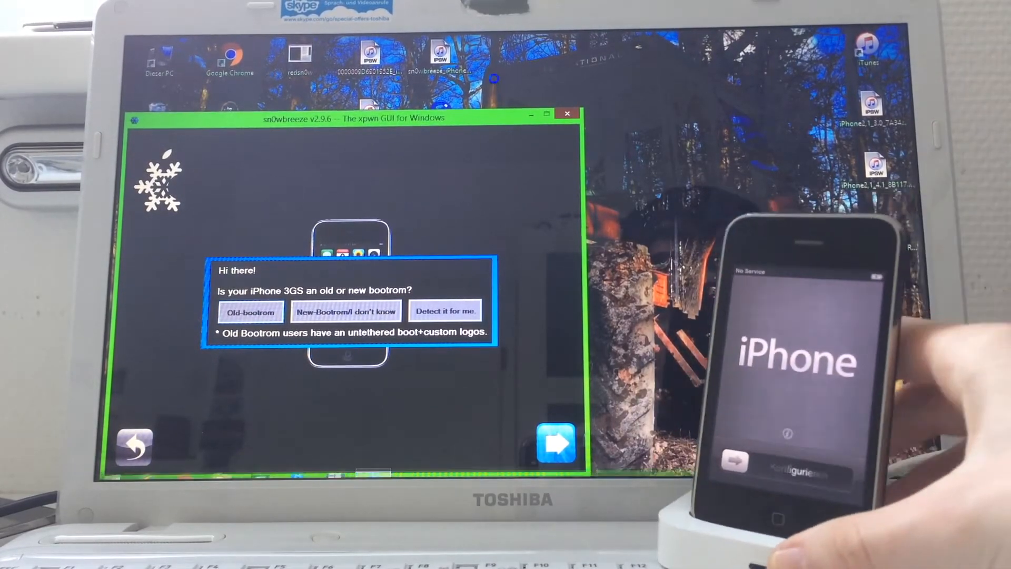
click(444, 309)
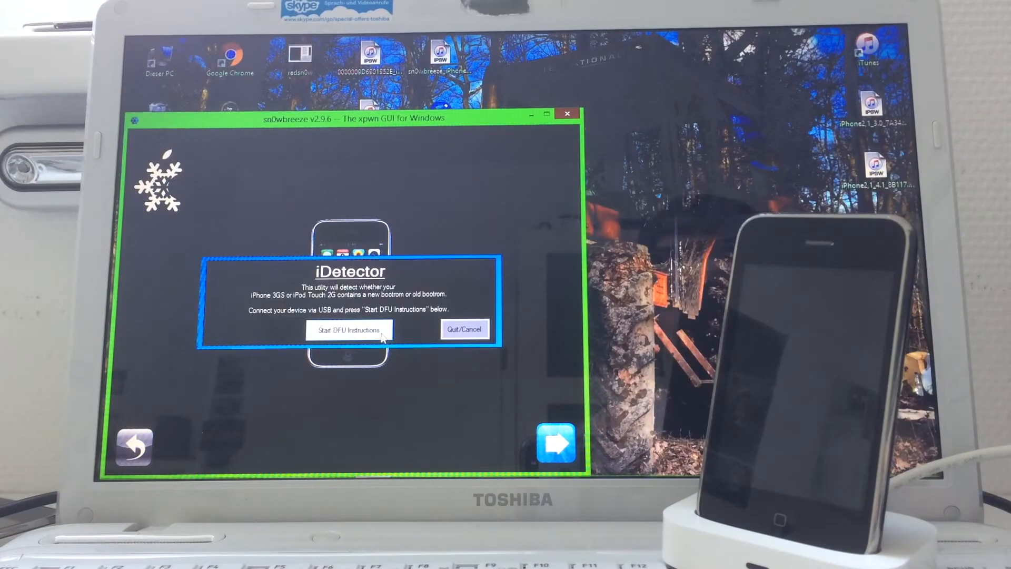
click(347, 330)
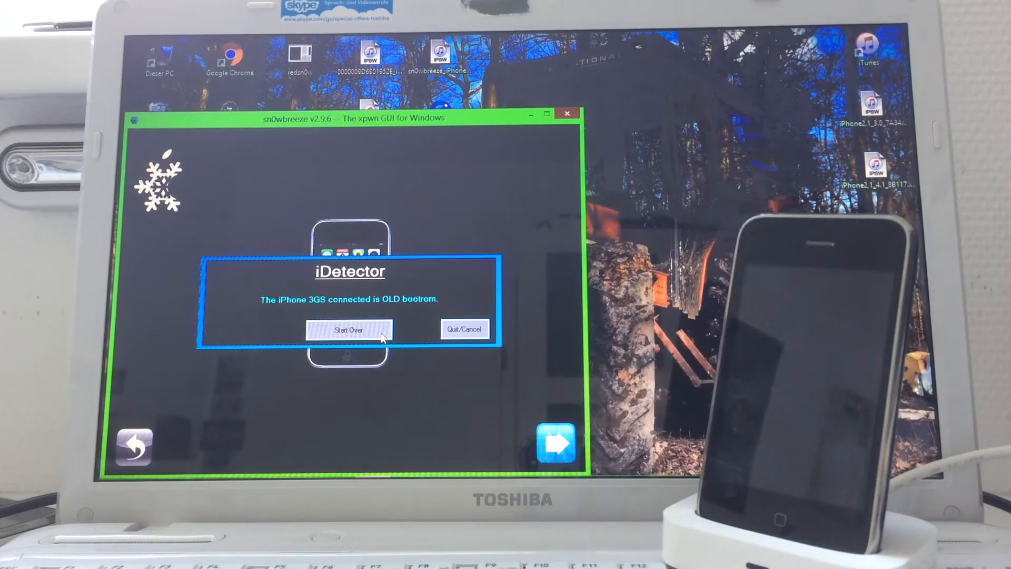
click(346, 329)
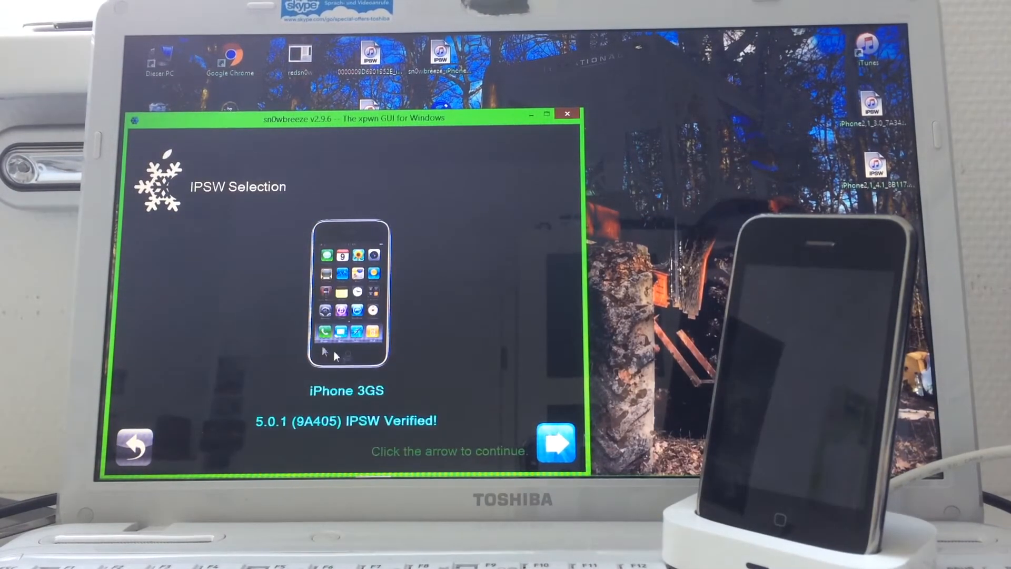
Continue to the firmware build, accept hacktivation and skip the PacMan game while waiting
click(556, 444)
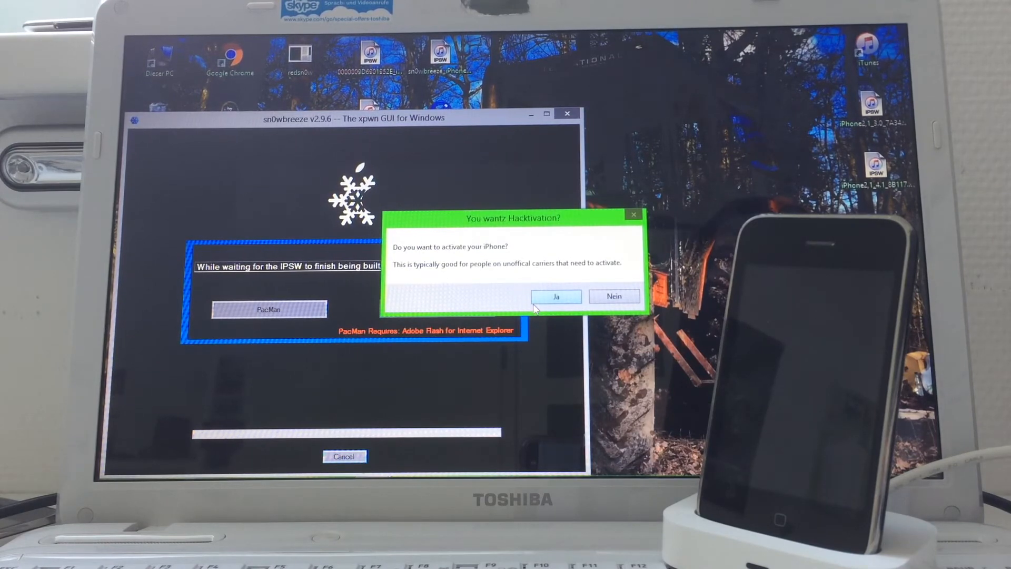
click(555, 296)
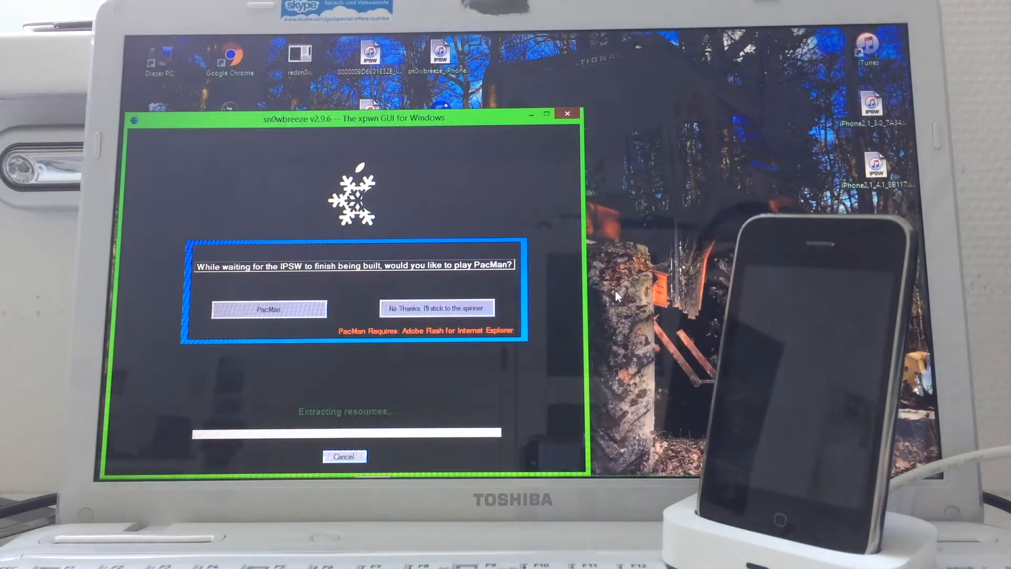
click(436, 308)
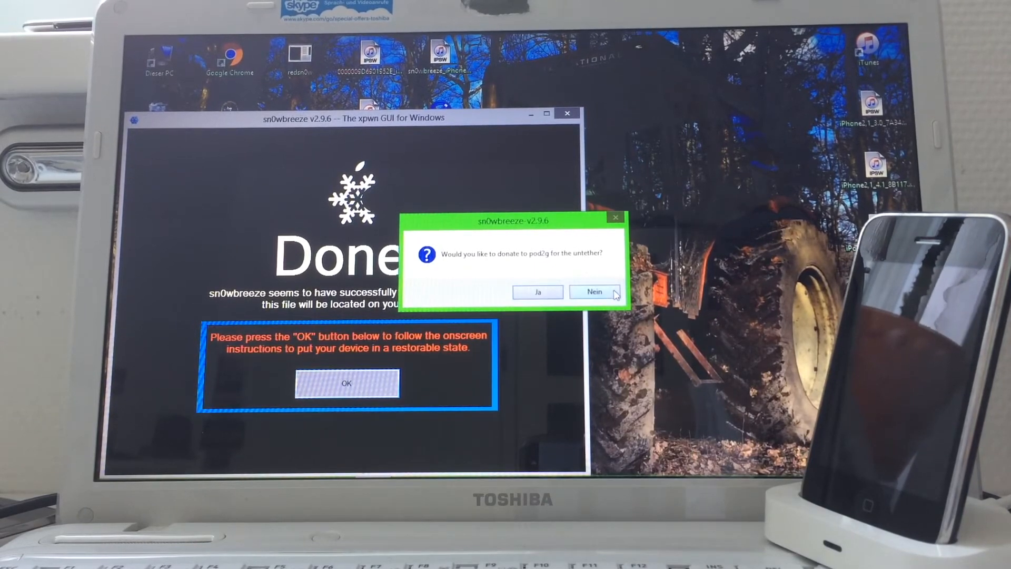
Decline the donation, run the DFU Pwner Home/Power steps and acknowledge the pwned DFU state
click(593, 292)
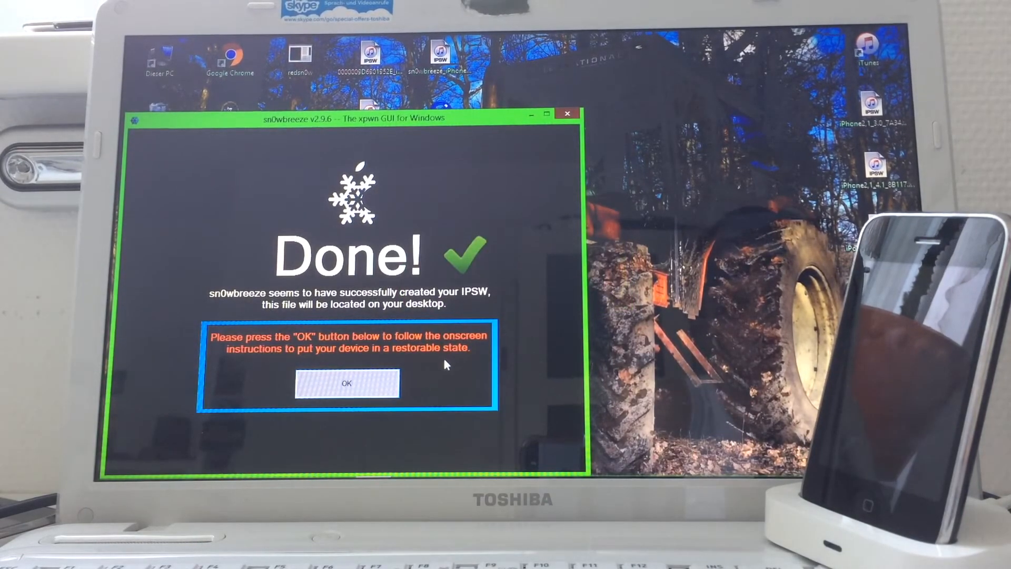
click(345, 383)
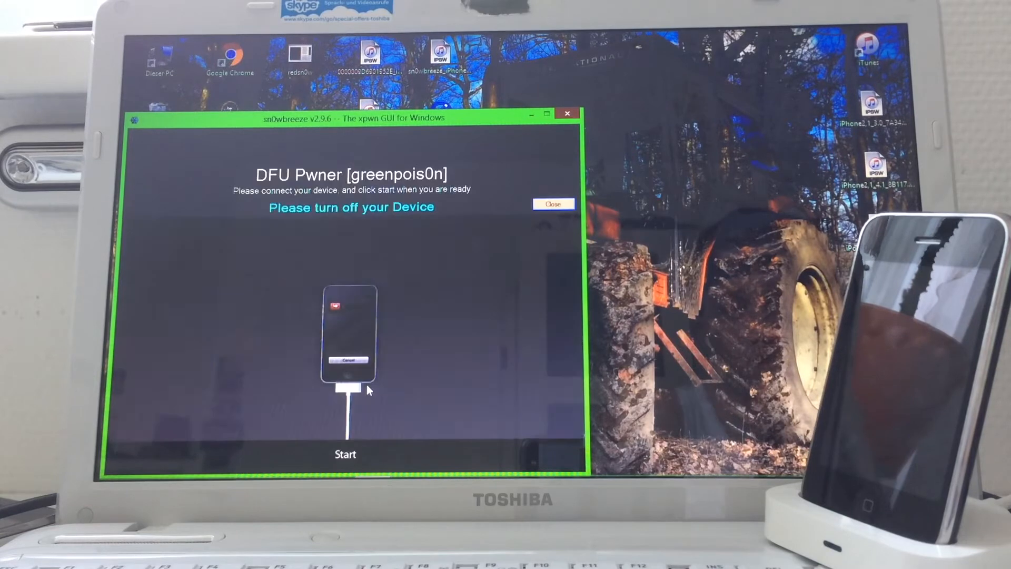
click(345, 453)
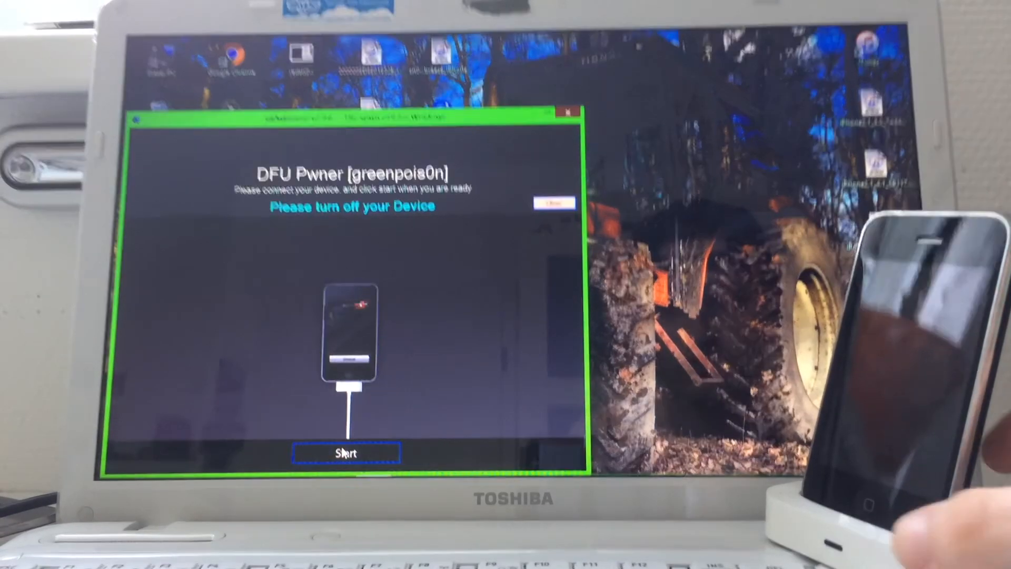
click(346, 452)
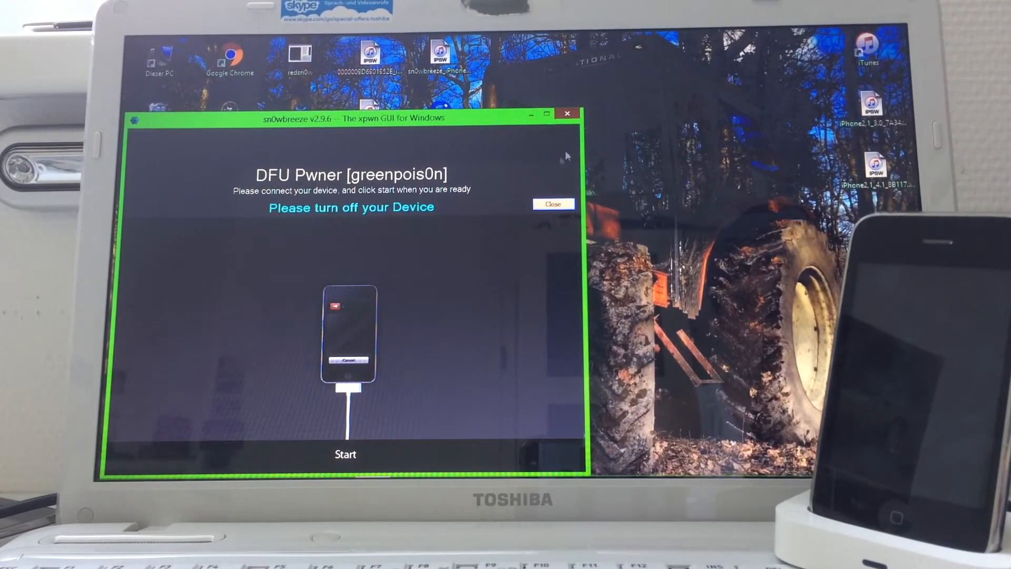
click(347, 453)
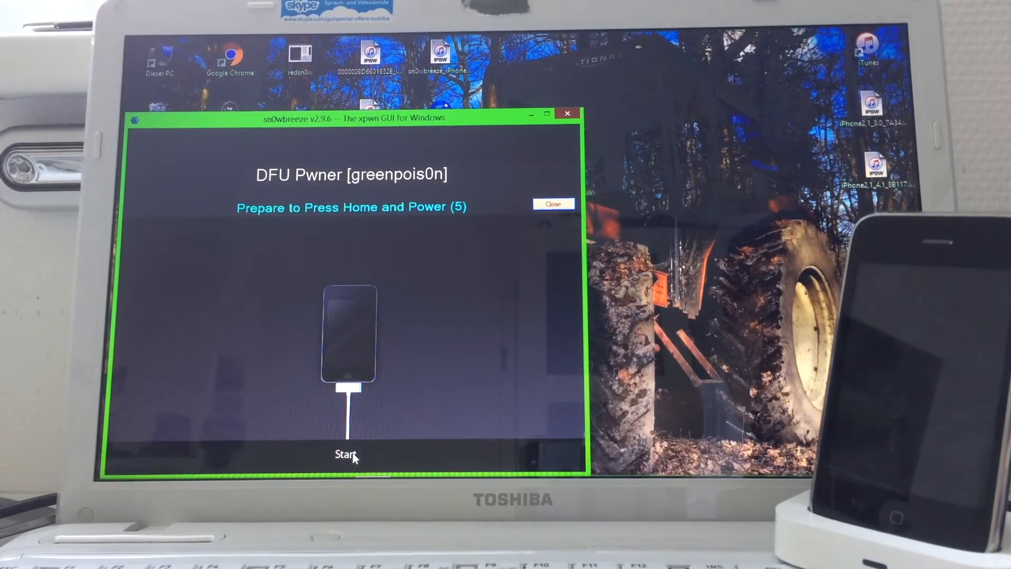
click(346, 453)
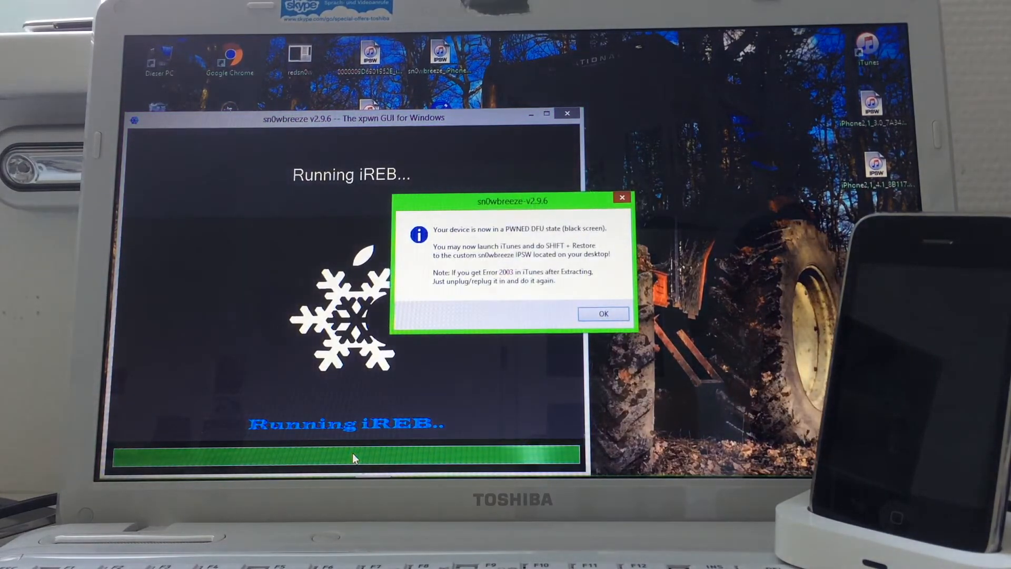
click(602, 314)
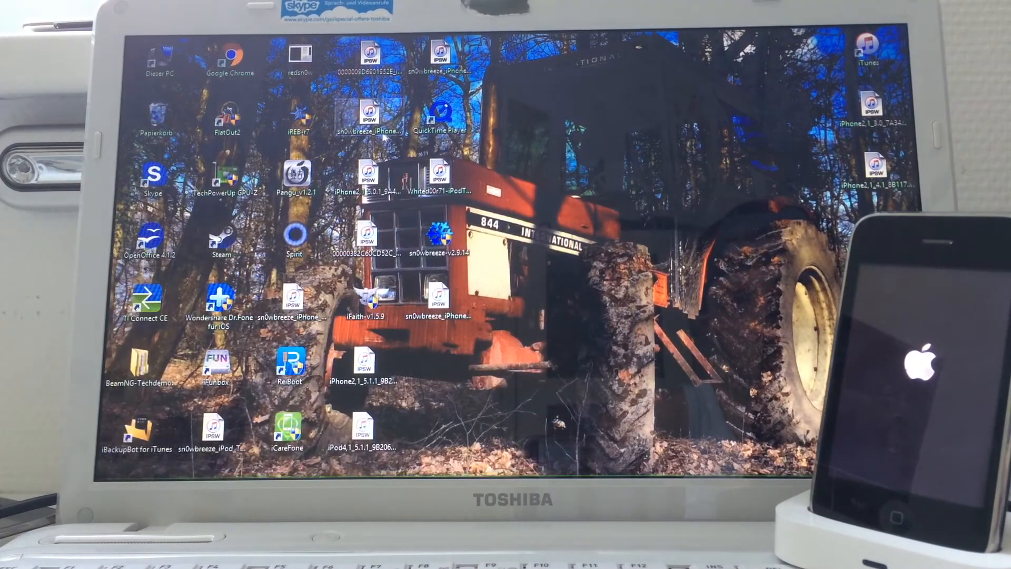
Run iREB-r7 with UAC approval, put the iPhone 3G[S] into pwned DFU mode and close iREB
double_click(297, 116)
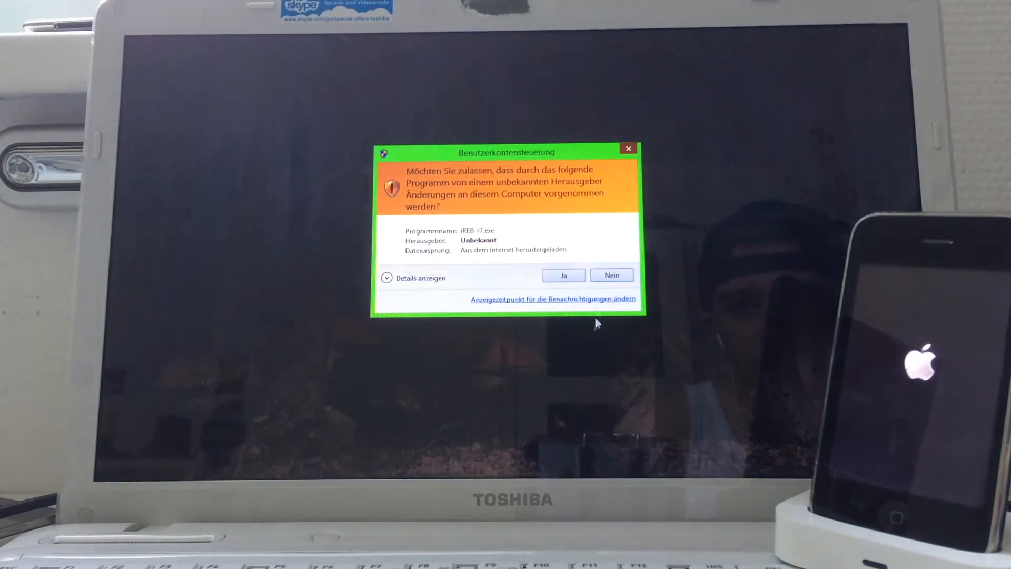
click(562, 275)
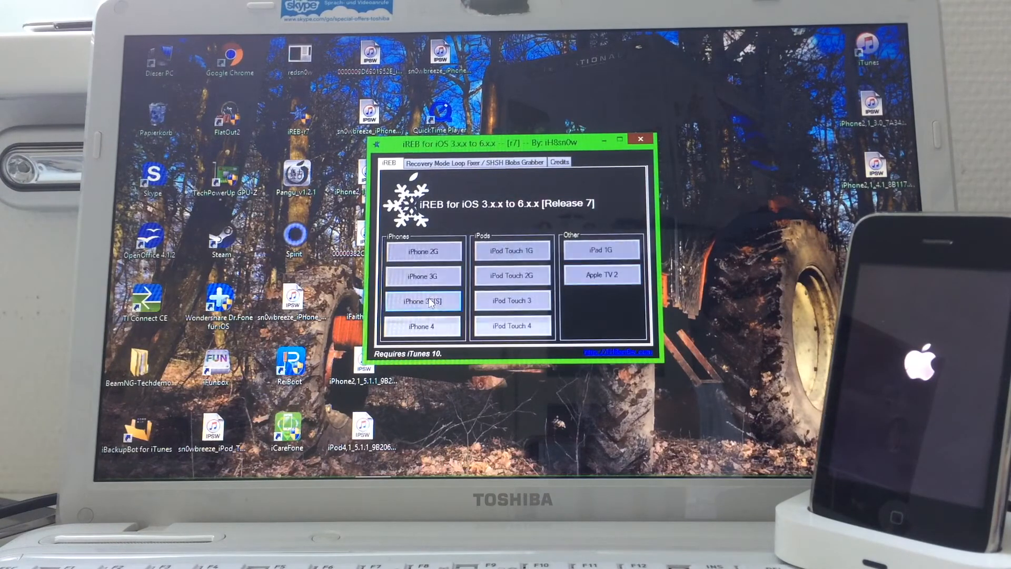
click(421, 300)
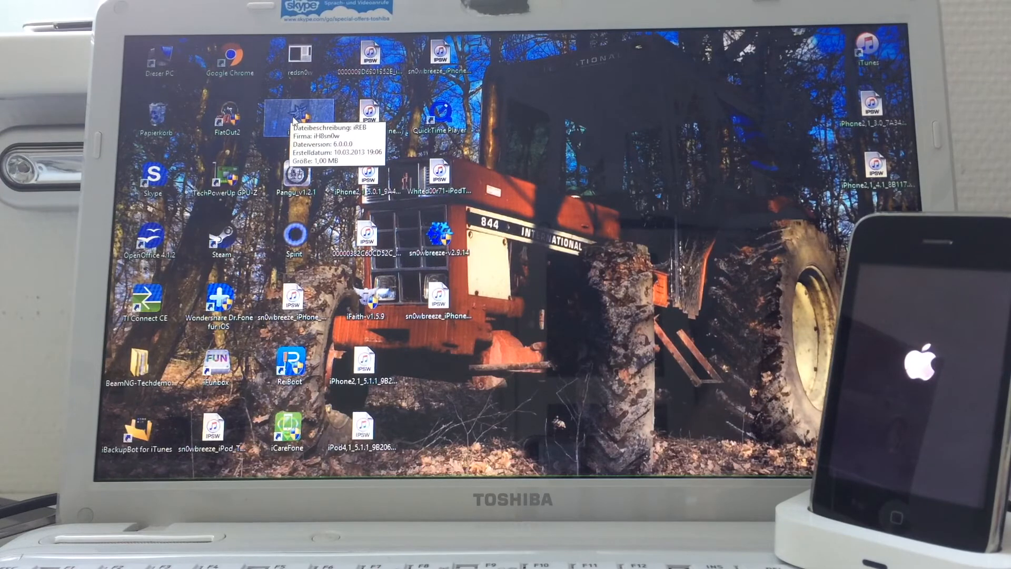
double_click(298, 113)
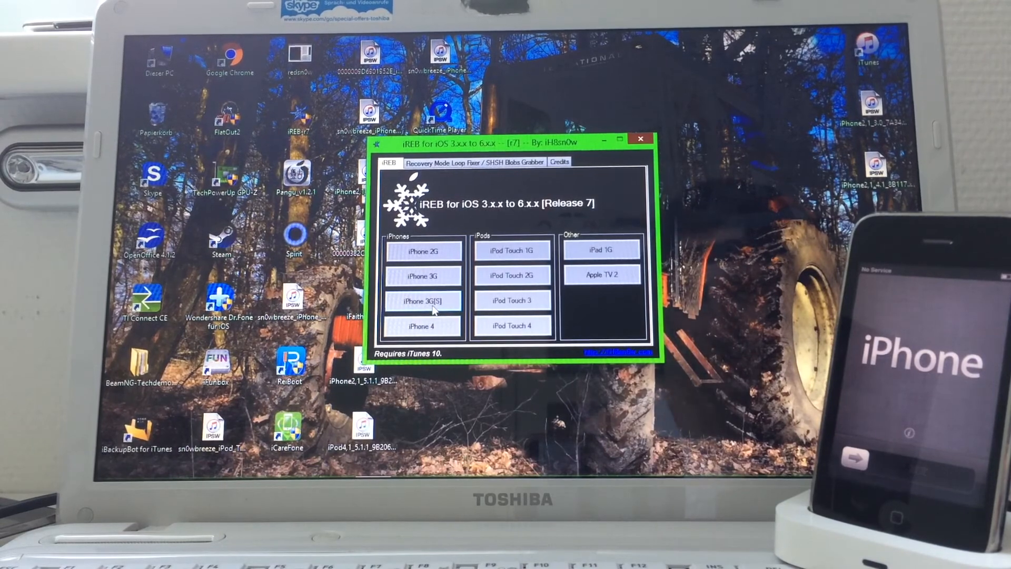
click(422, 300)
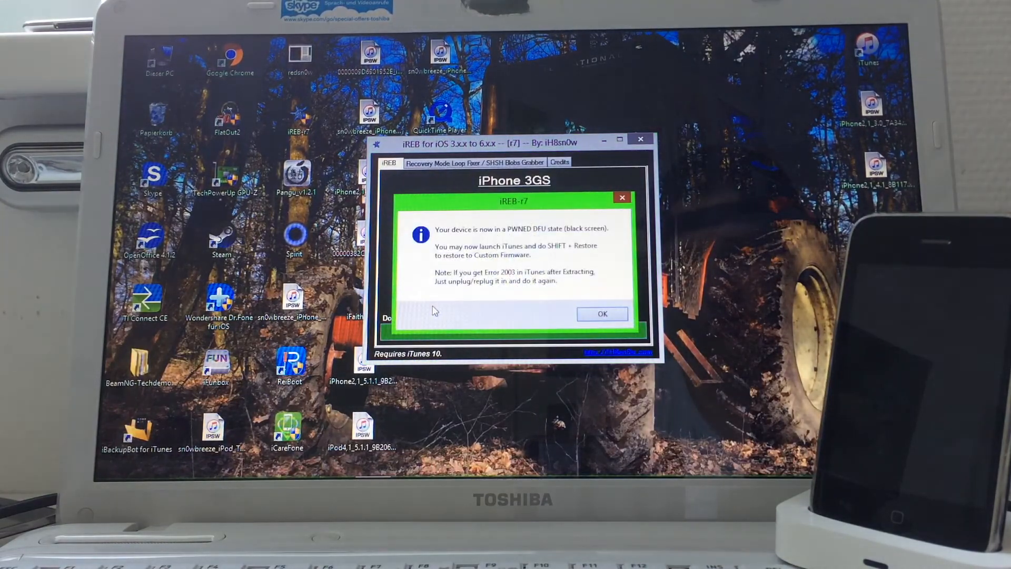
click(601, 314)
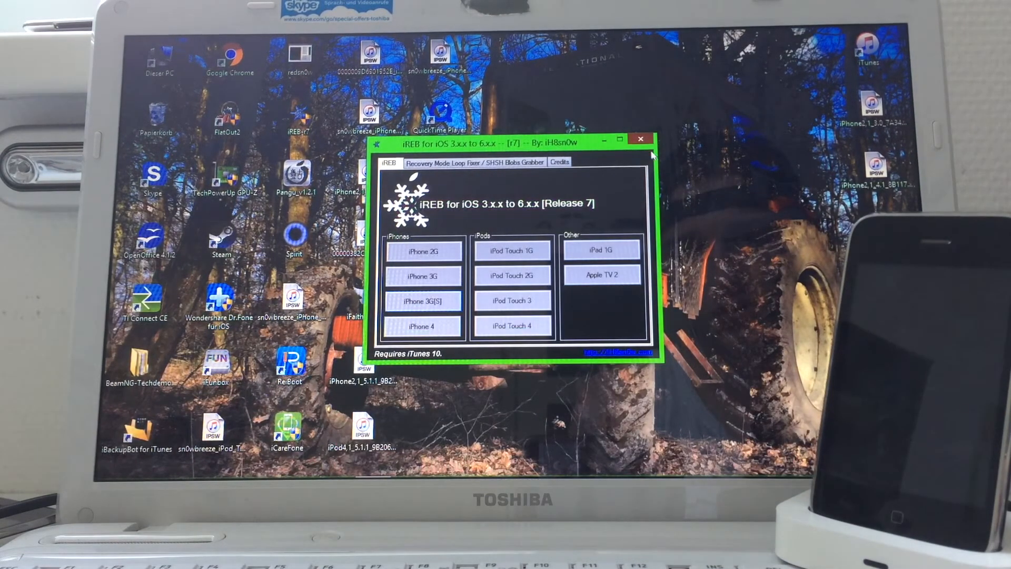
click(640, 139)
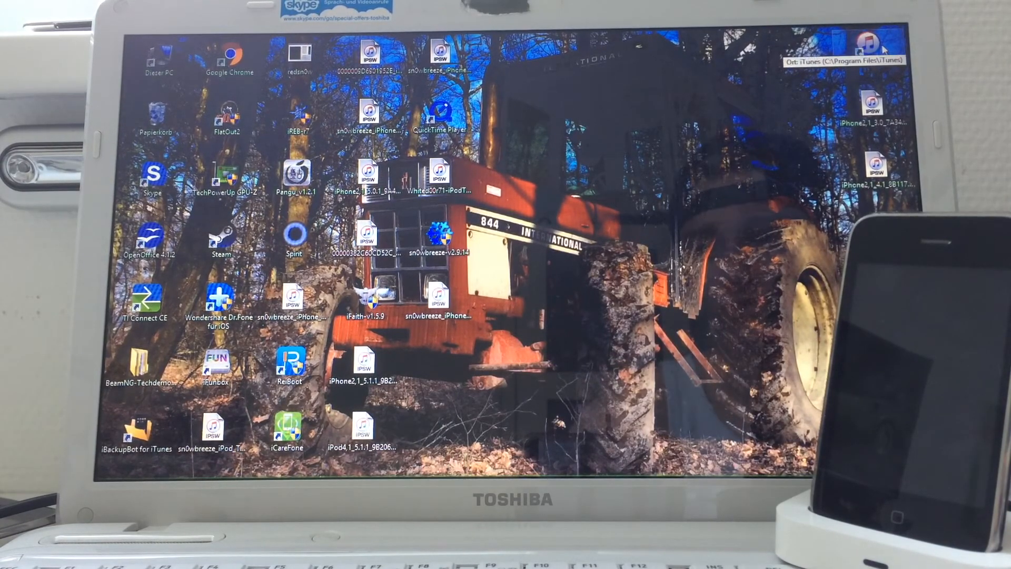
Launch iTunes and Shift-restore the iPhone with the custom sn0wbreeze 5.0.1 IPSW from the Desktop
double_click(868, 39)
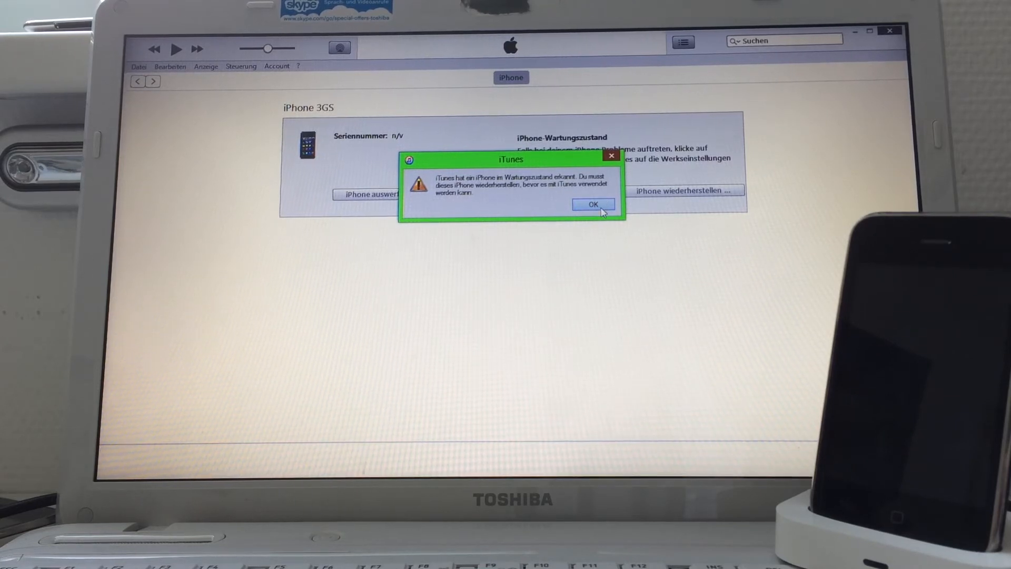
click(593, 204)
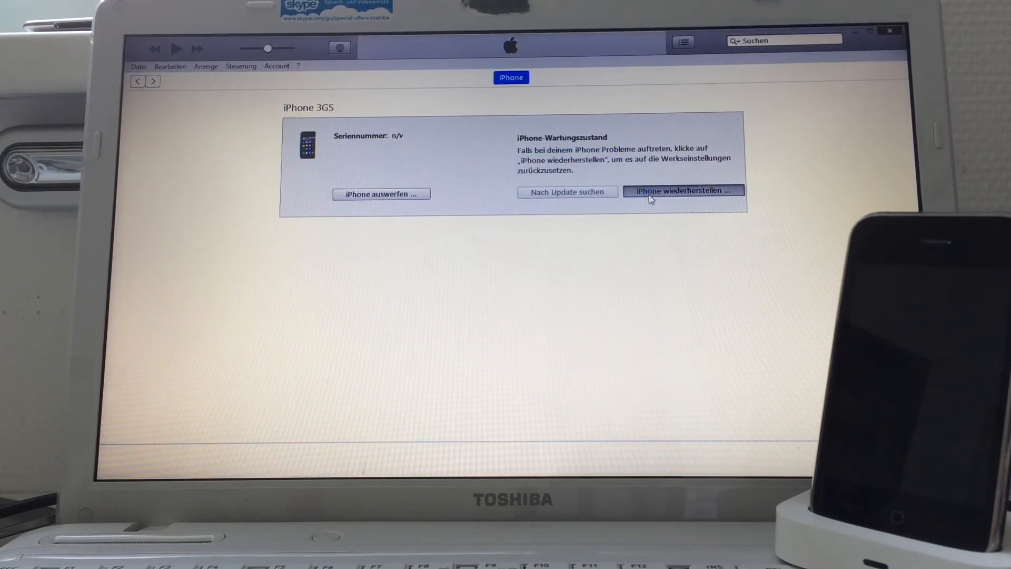
click(683, 190)
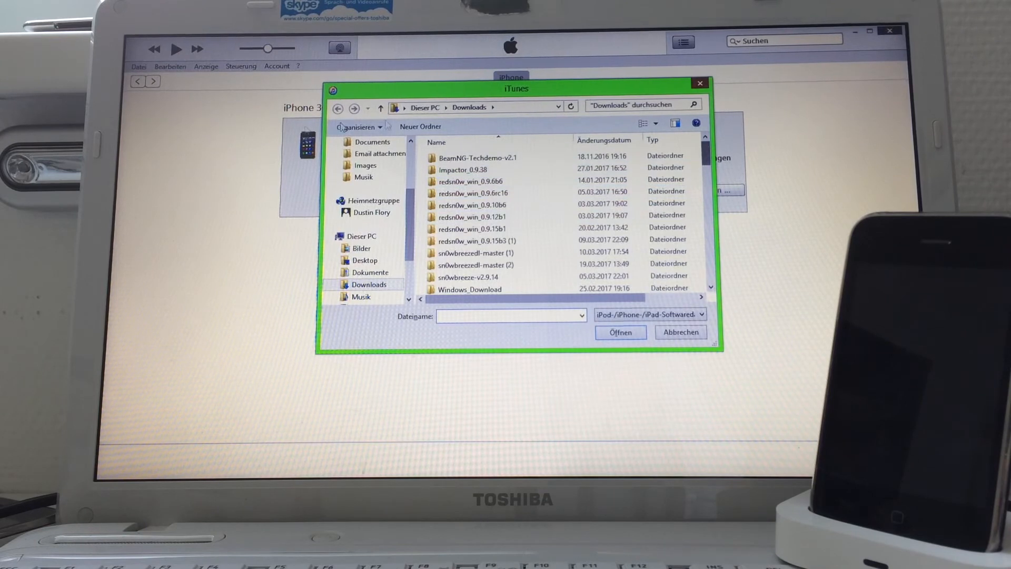
click(365, 260)
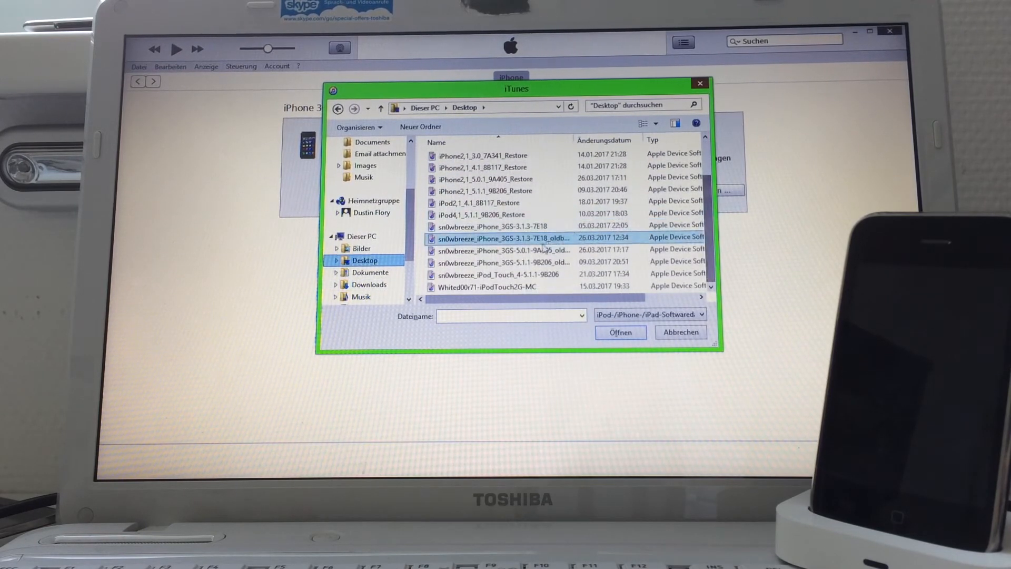
click(504, 250)
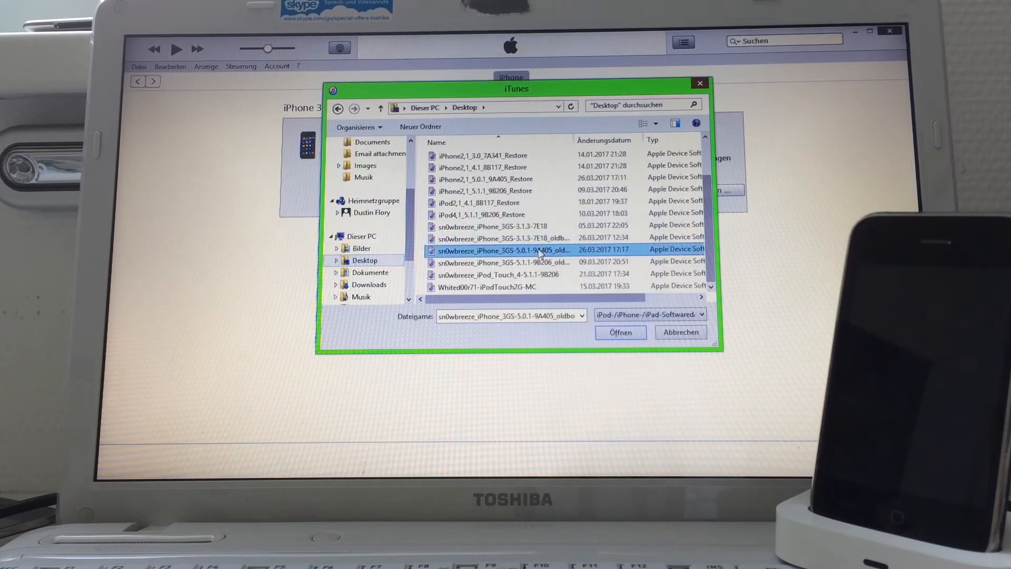
click(619, 331)
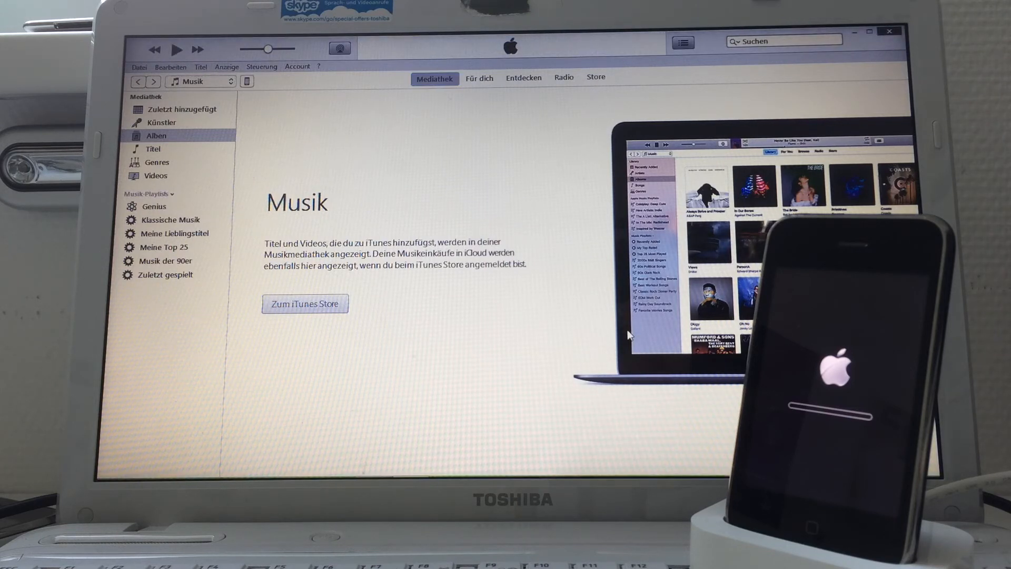
Complete the iOS setup assistant, agreeing to the terms twice and choosing a Diagnostics option
click(246, 81)
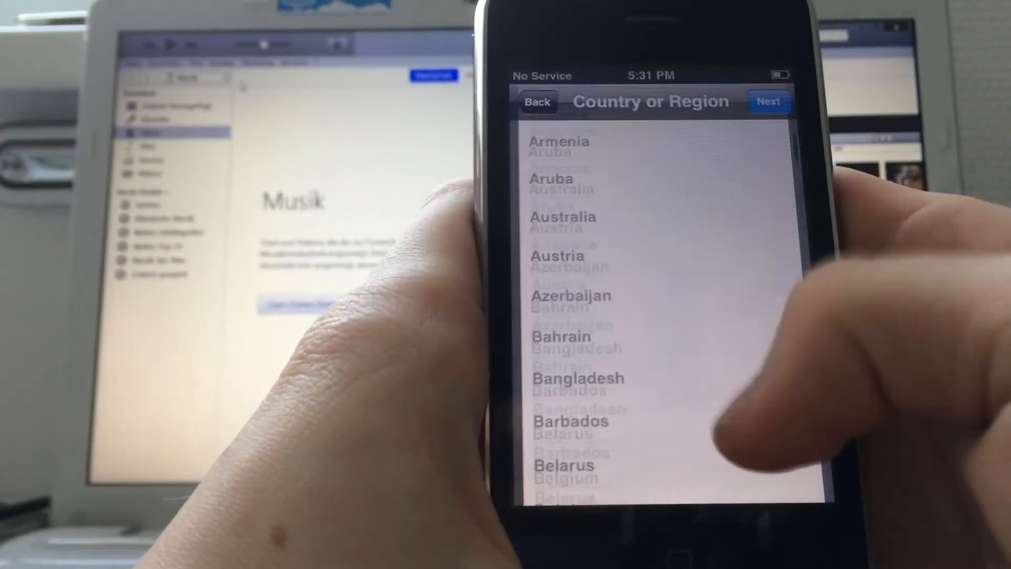
scroll(down, 3)
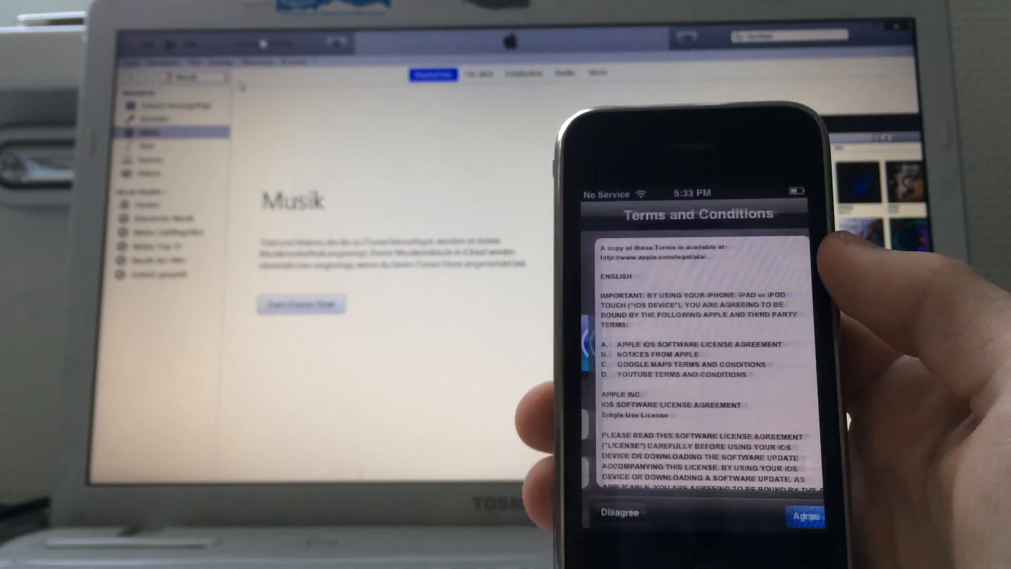
click(803, 519)
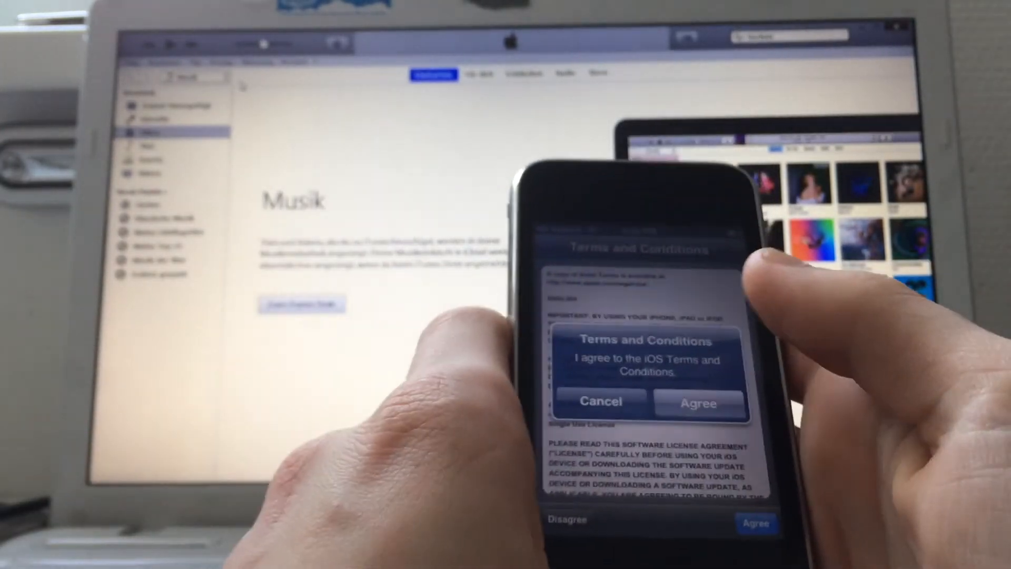
click(697, 402)
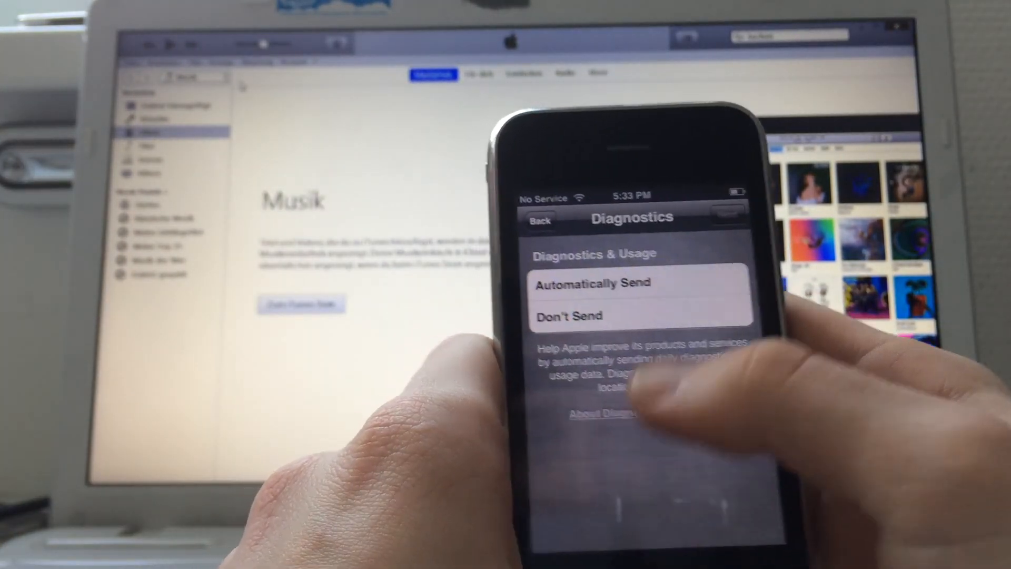
click(567, 316)
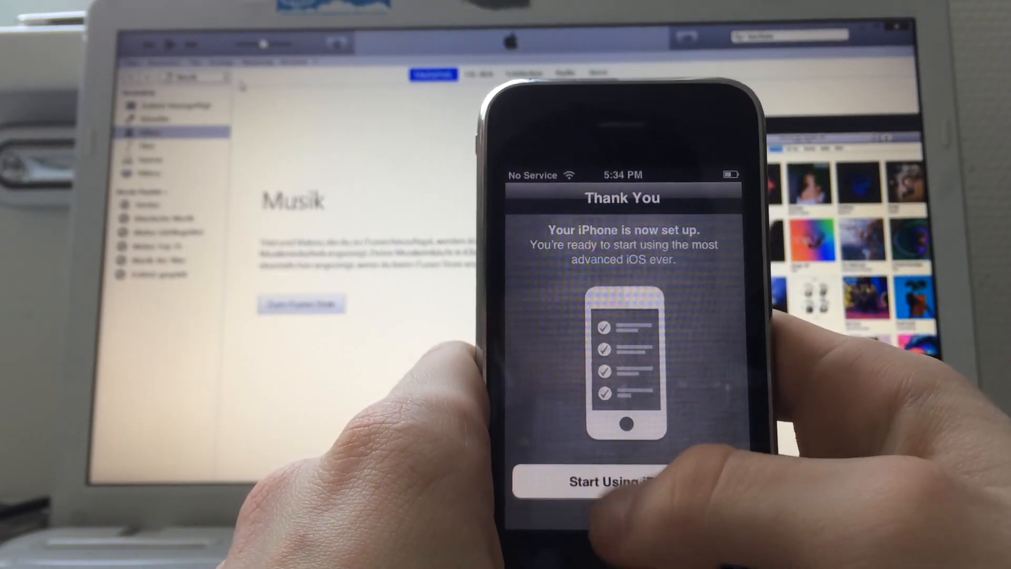
Start using the iPhone, show Settings > General > About, and dismiss the other phone's SIM alert
click(613, 481)
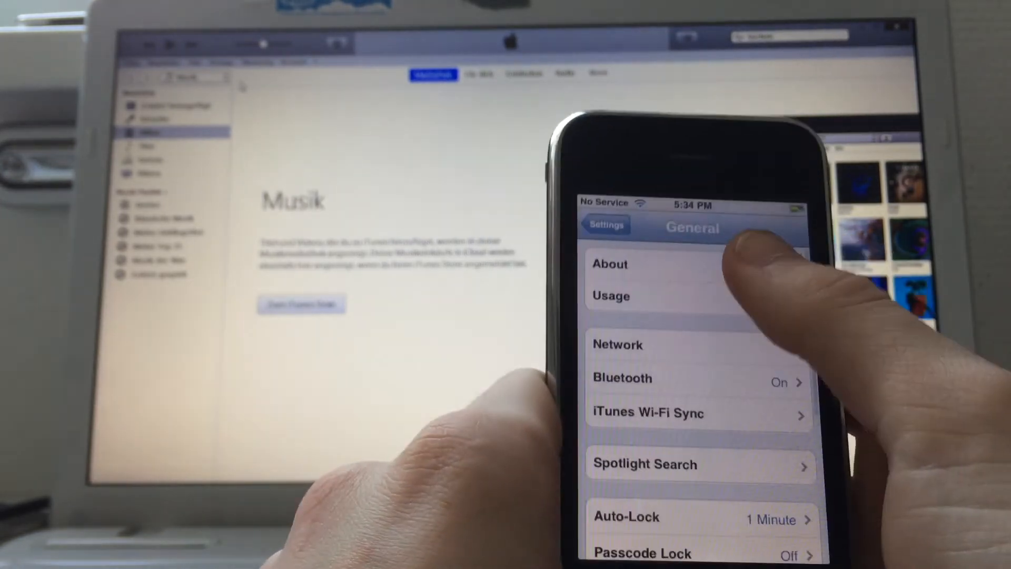
click(610, 265)
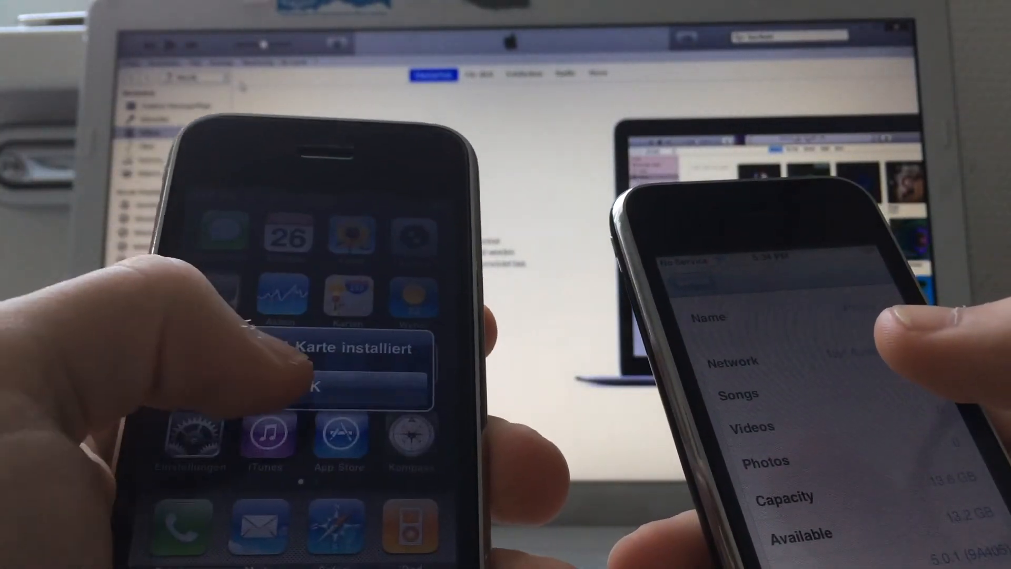
click(322, 387)
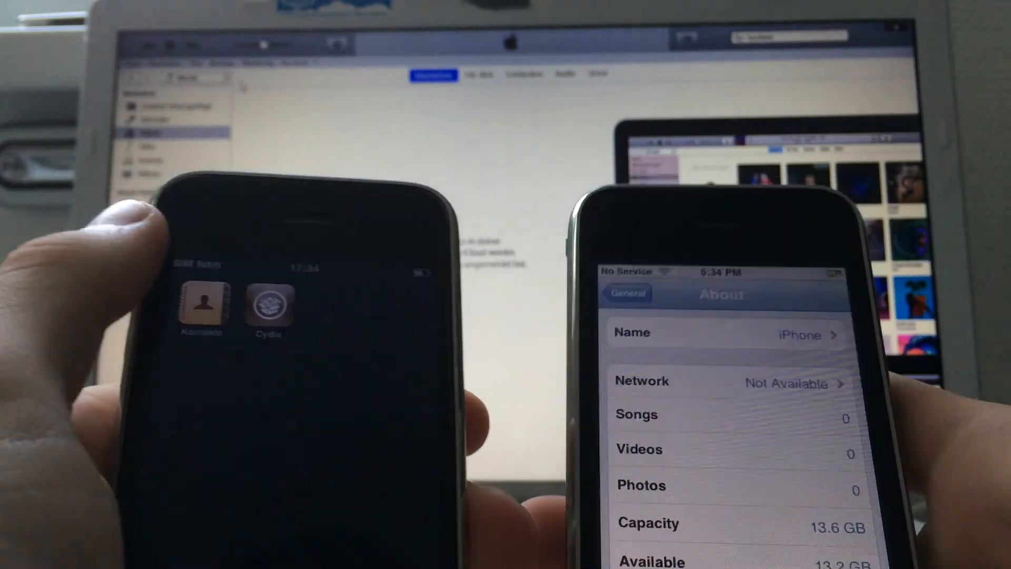